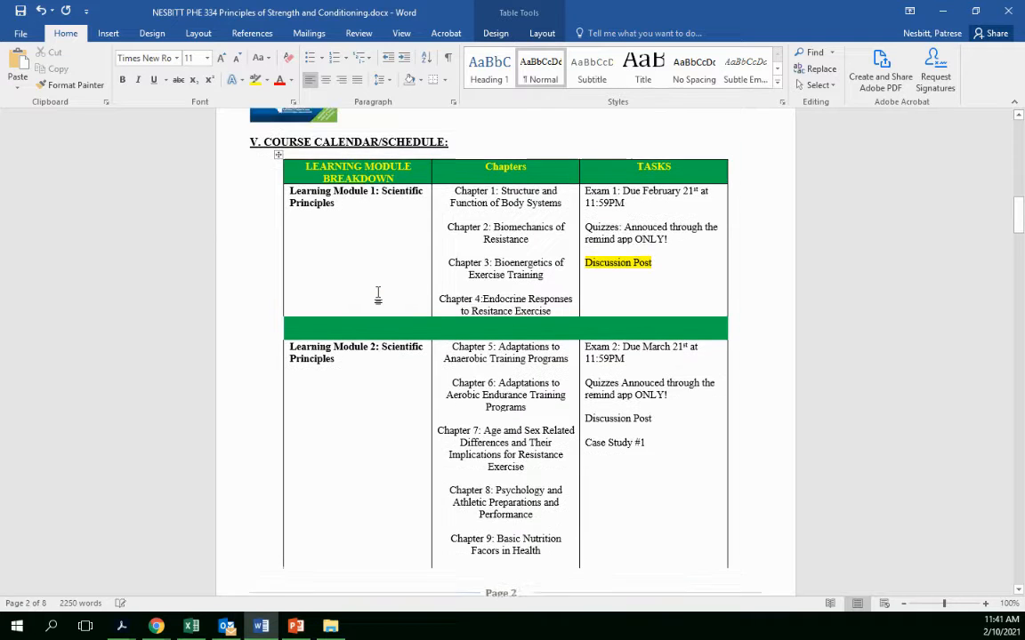
# Scroll through the syllabus course schedule in Word while reviewing it with students
pyautogui.scroll(3)
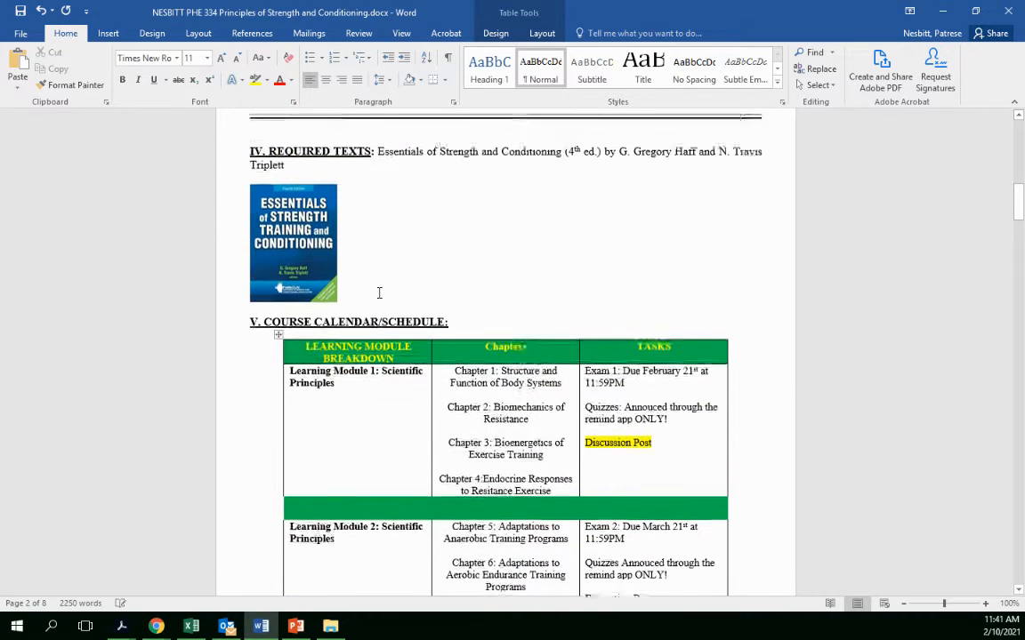
pyautogui.scroll(3)
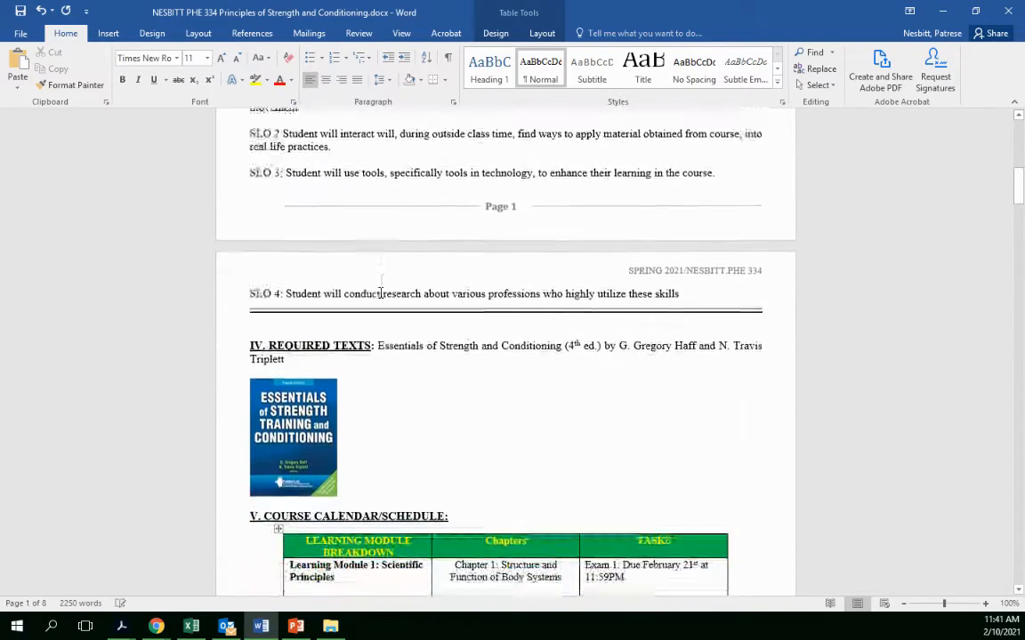
pyautogui.scroll(-3)
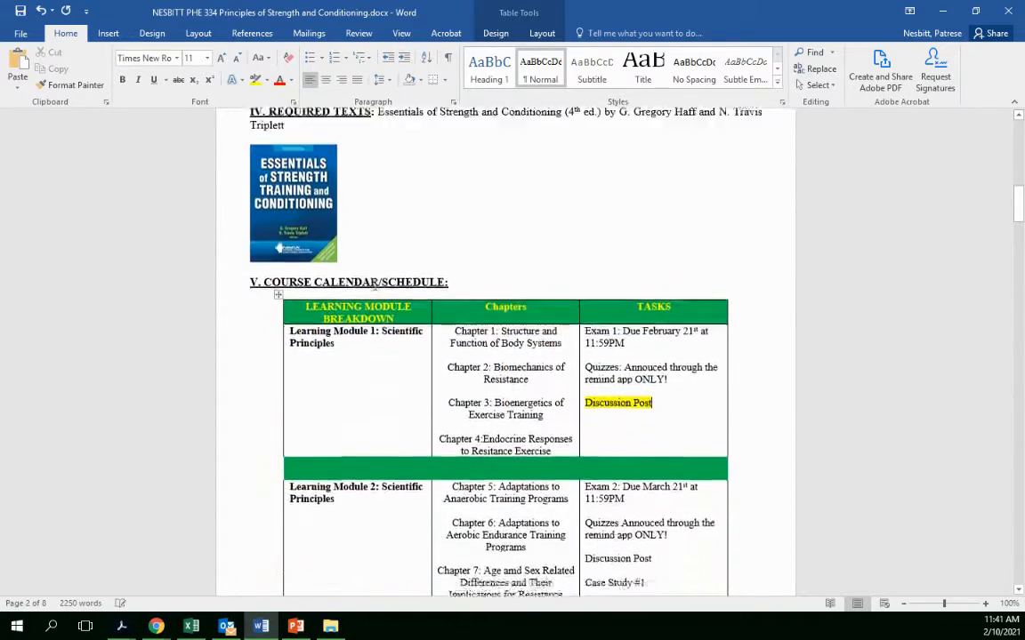
pyautogui.scroll(3)
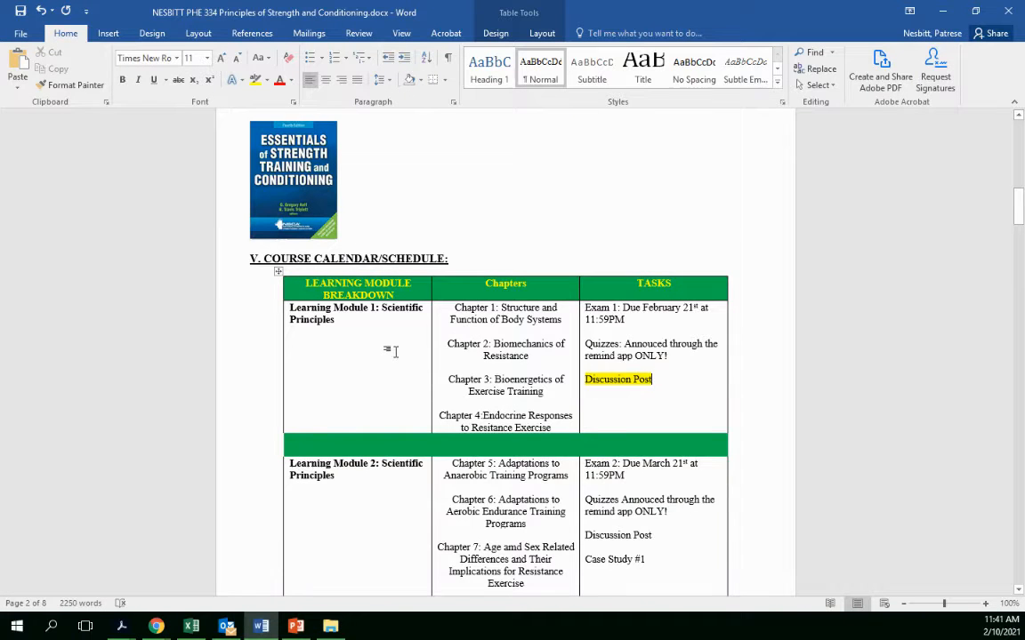
pyautogui.scroll(-3)
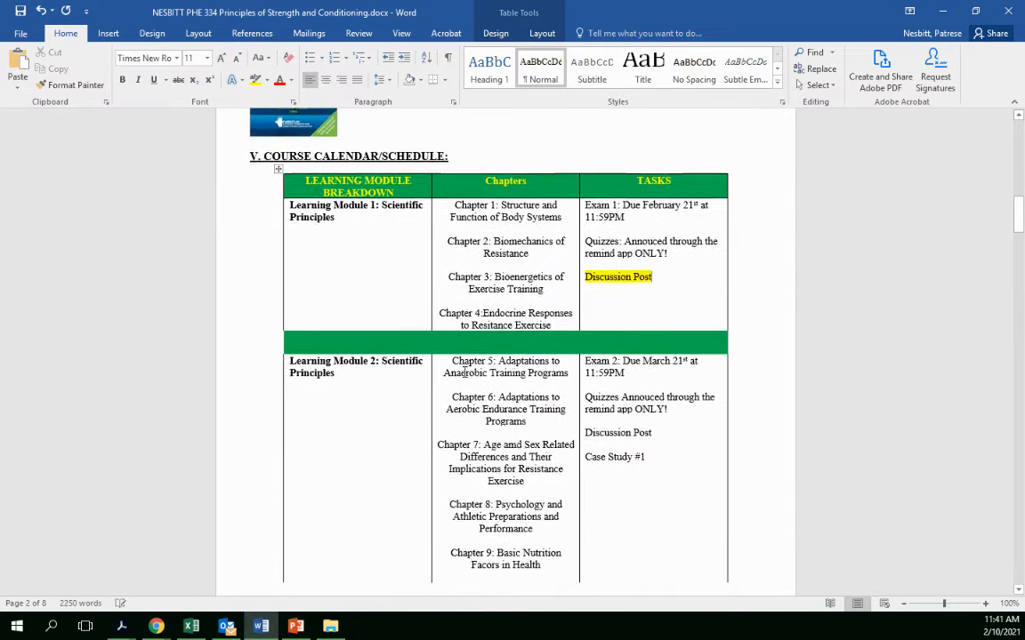
pyautogui.scroll(-3)
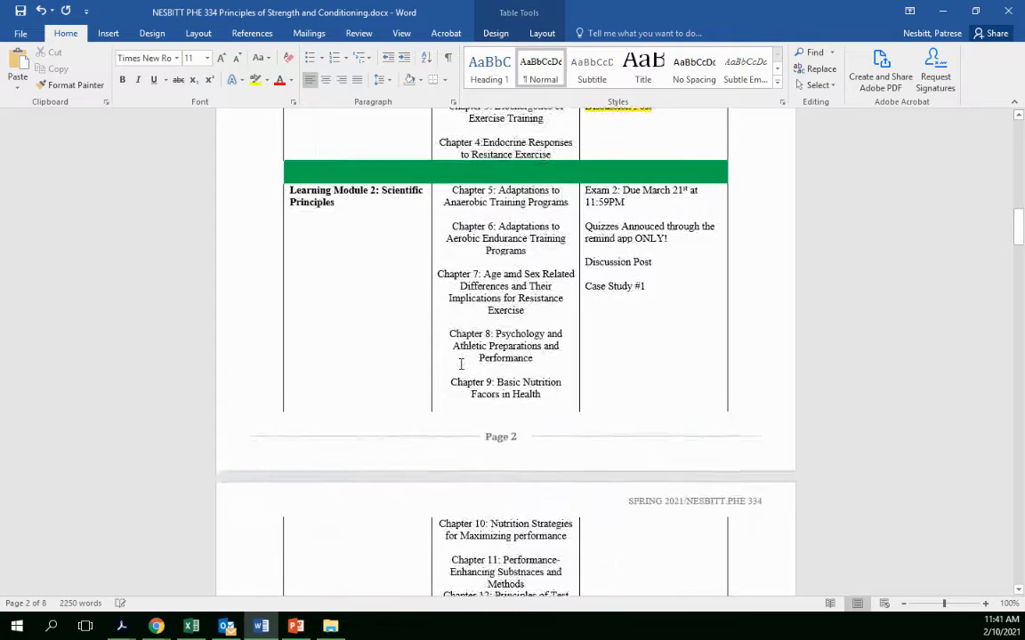
pyautogui.scroll(-3)
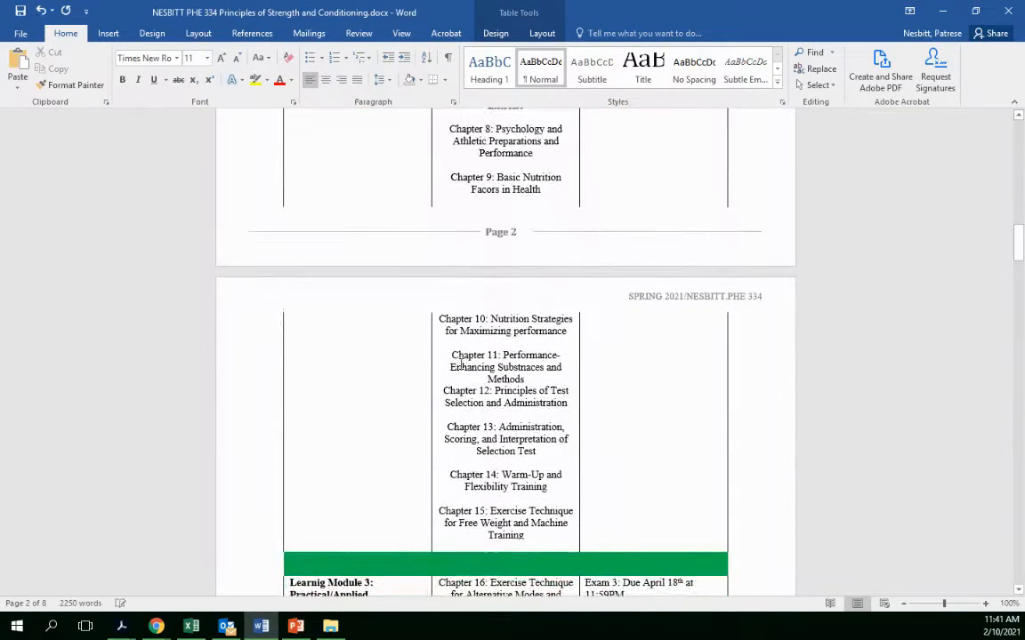
pyautogui.scroll(-3)
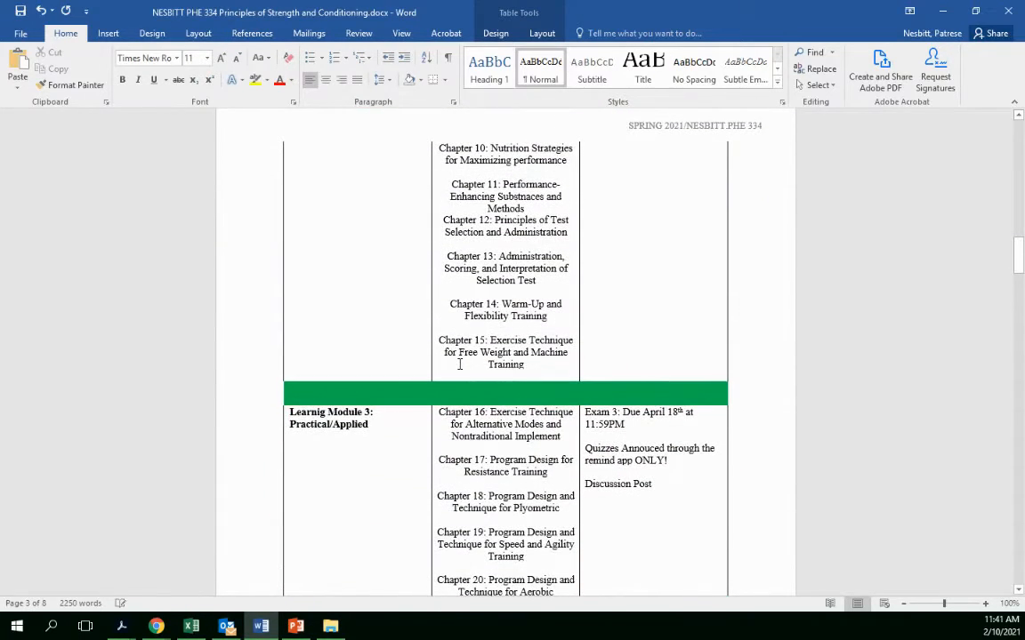
pyautogui.scroll(3)
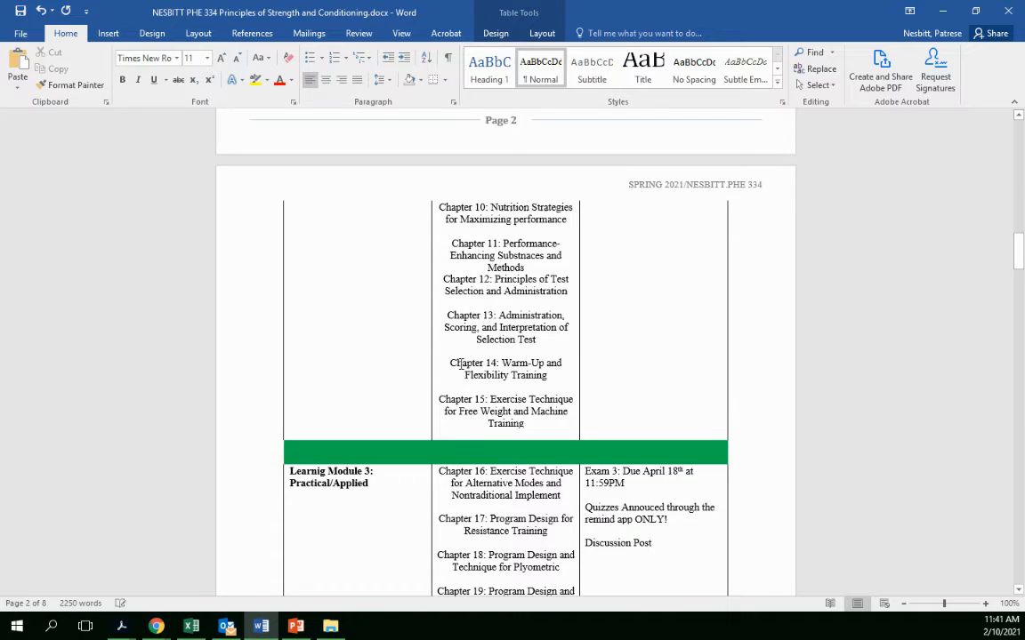
pyautogui.scroll(3)
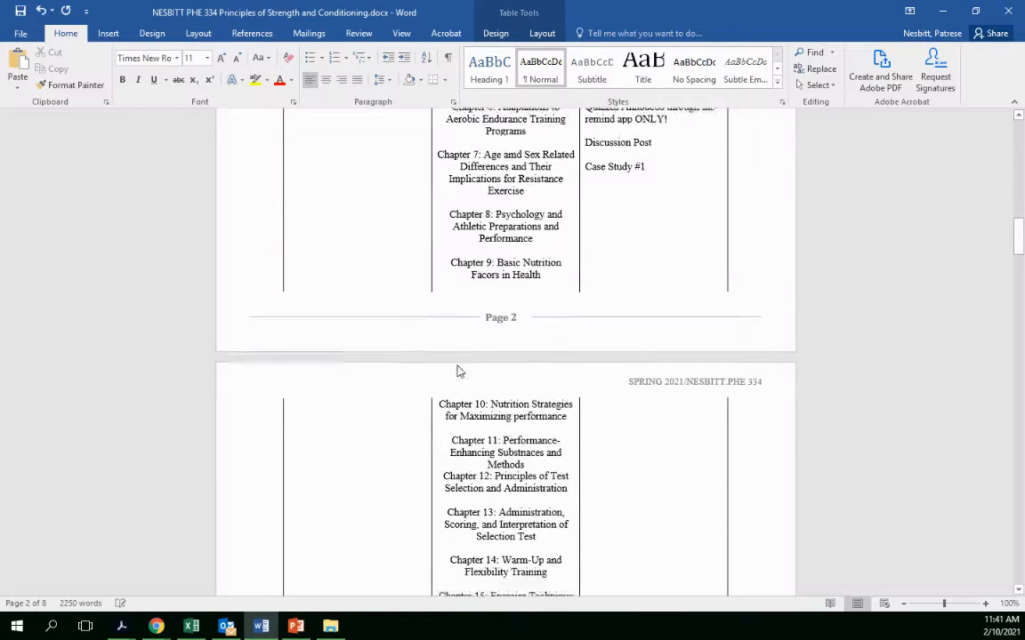
pyautogui.scroll(-3)
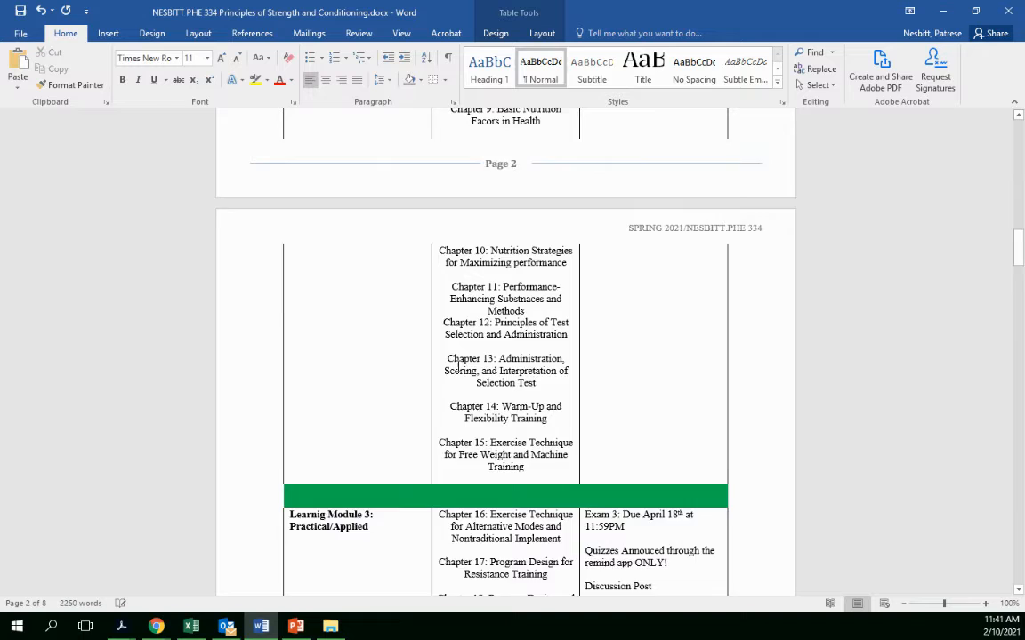
pyautogui.scroll(3)
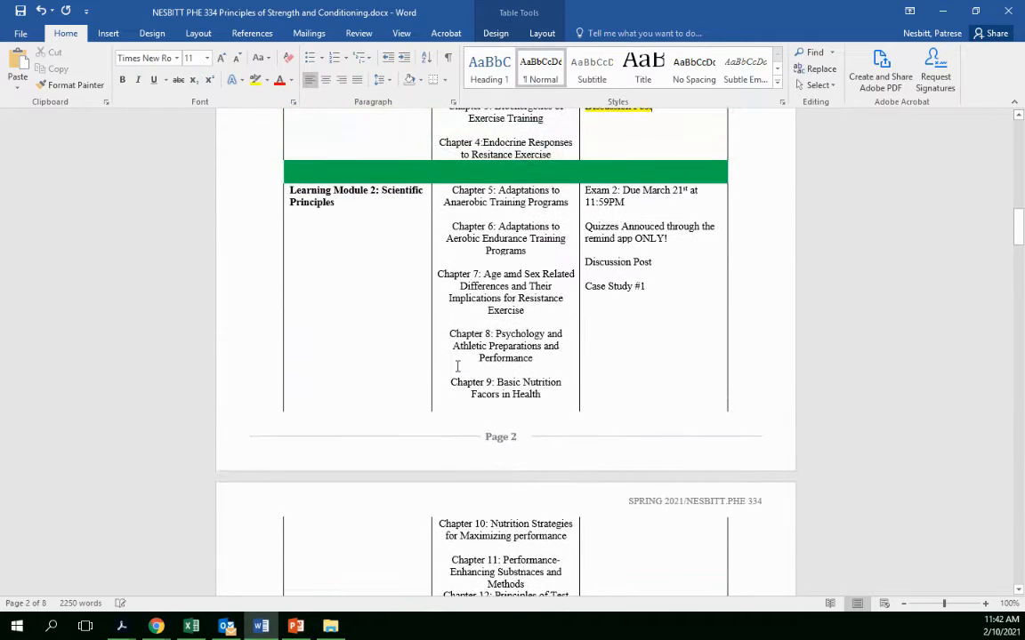
pyautogui.scroll(3)
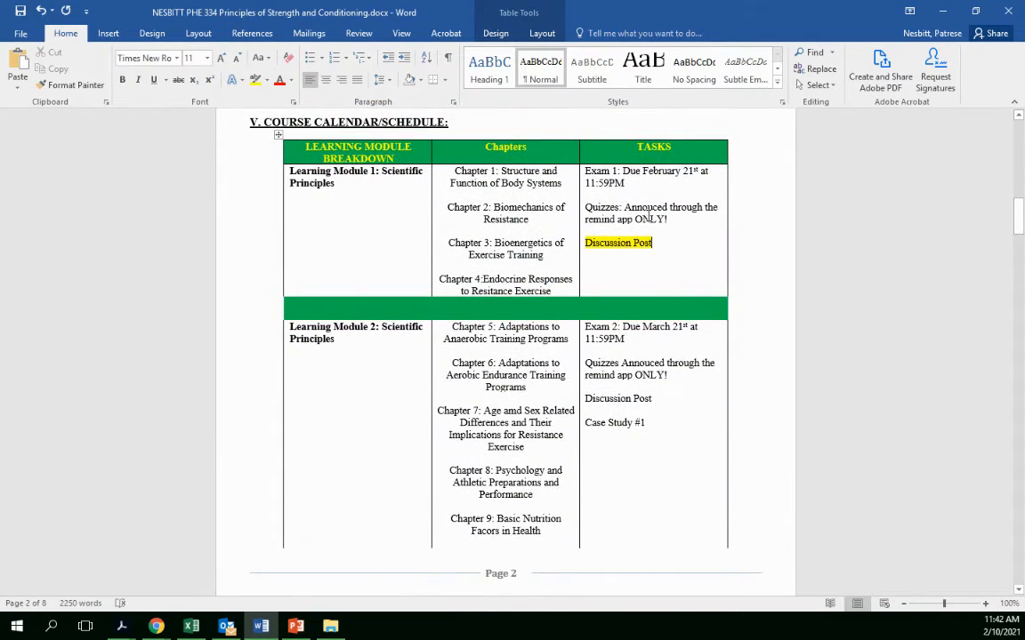
pyautogui.moveTo(651, 189)
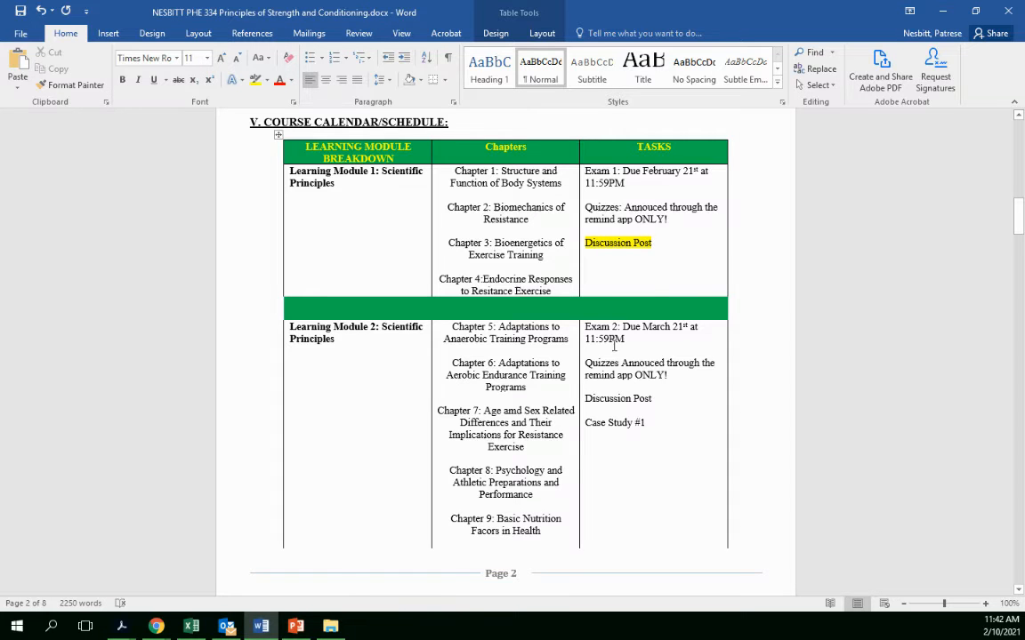
pyautogui.scroll(-3)
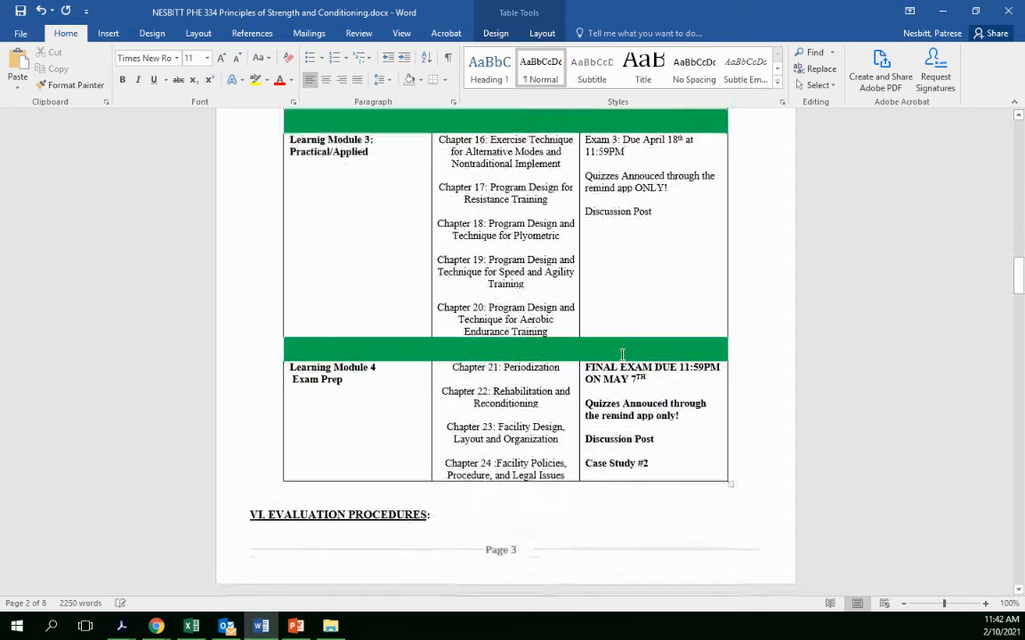
pyautogui.scroll(3)
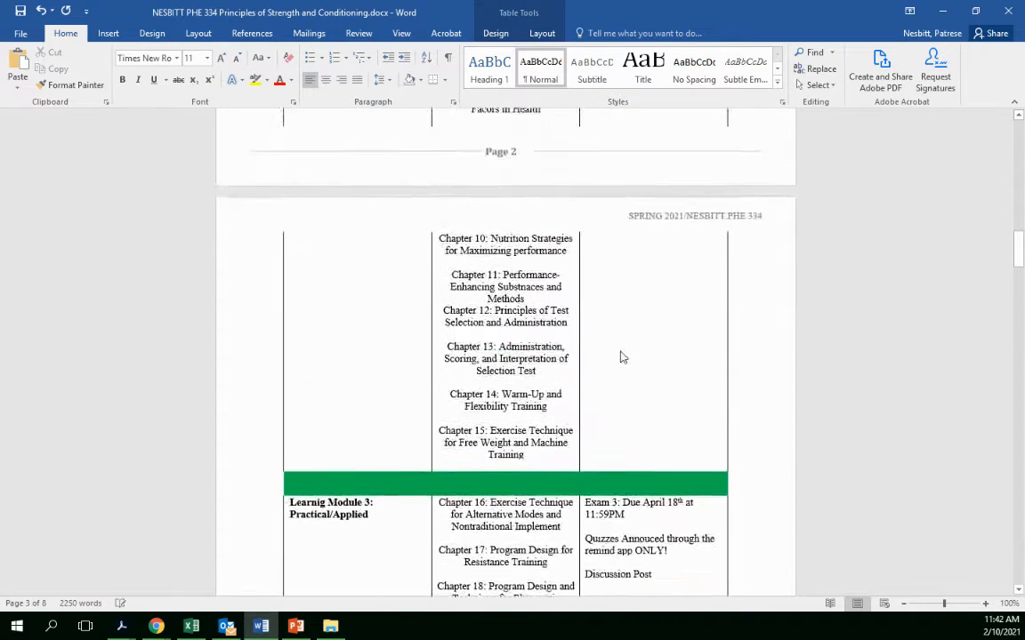
pyautogui.scroll(3)
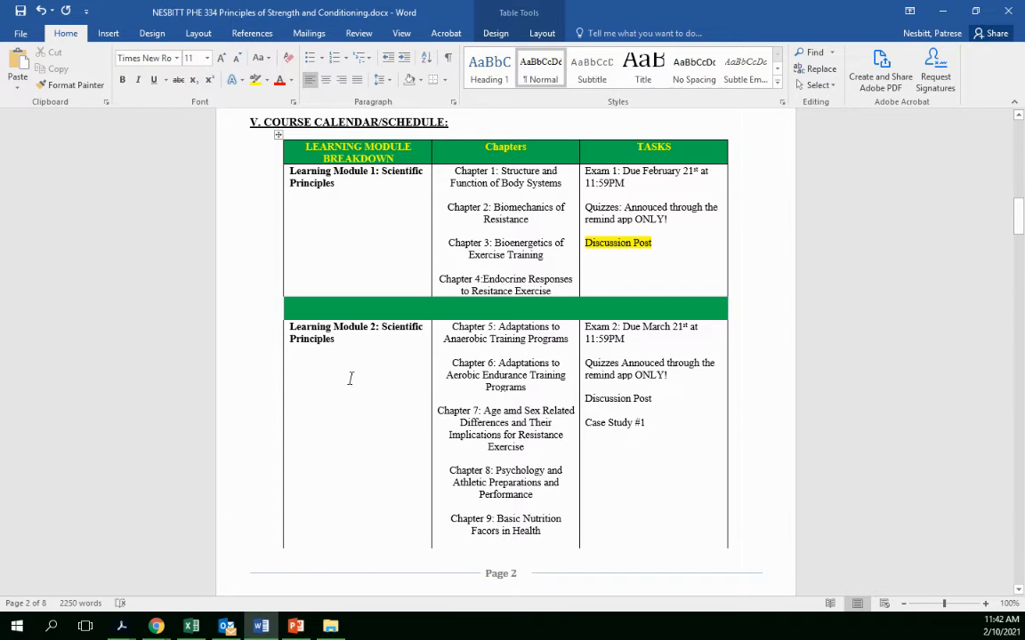
pyautogui.moveTo(156, 626)
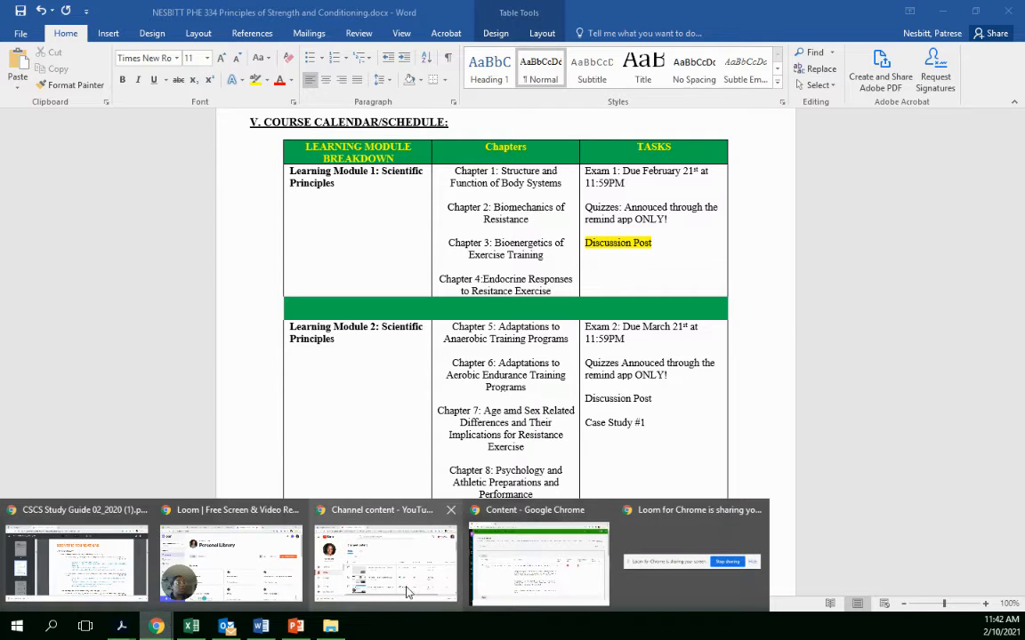
# Review the Learning Experiences forum on the Blackboard discussion board, then return to the Word syllabus
pyautogui.click(537, 562)
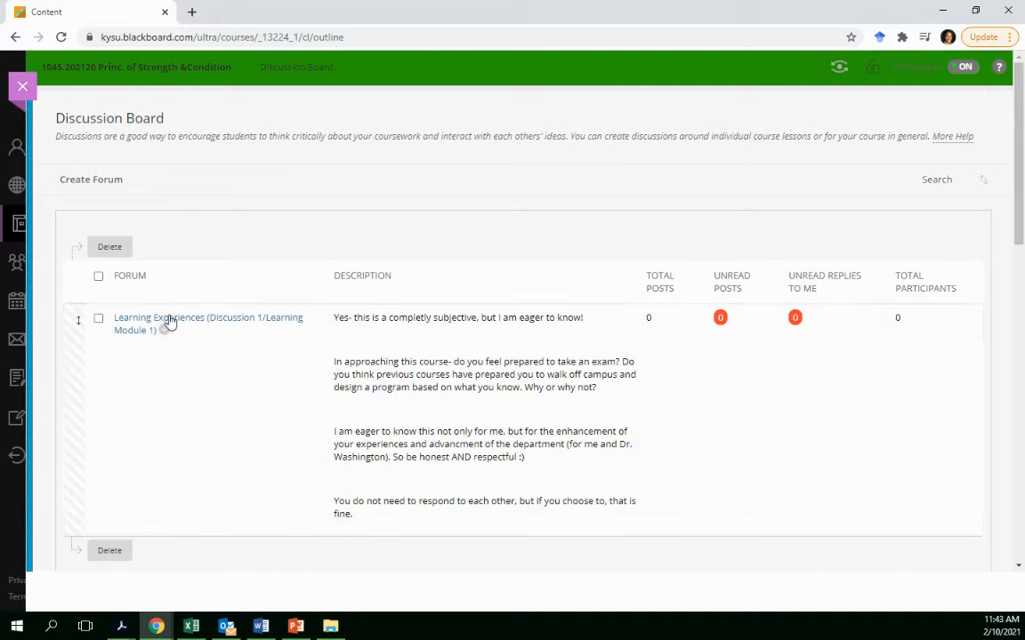
pyautogui.moveTo(247, 355)
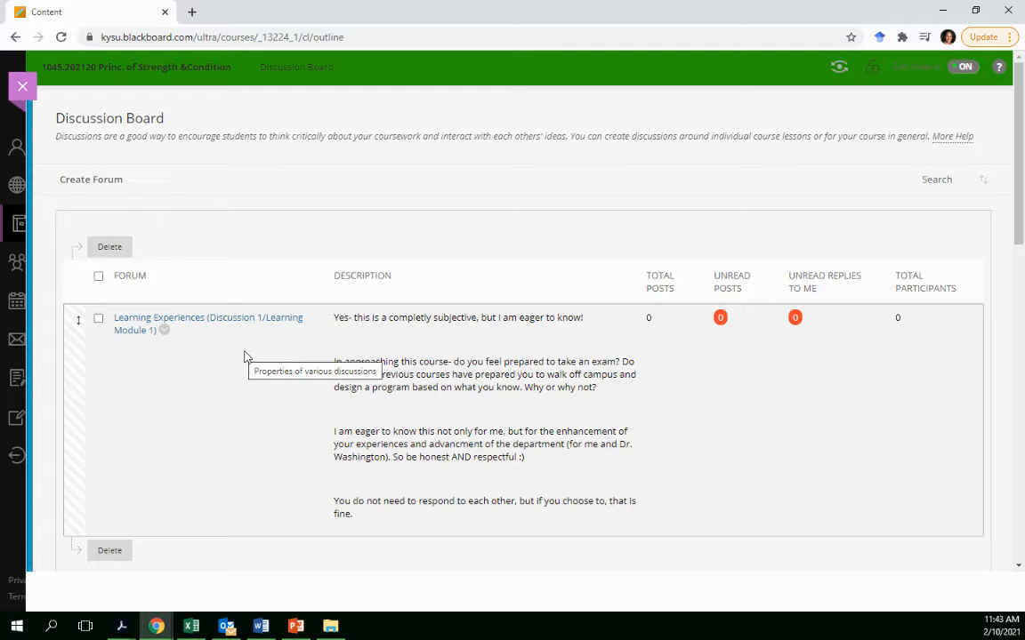
pyautogui.moveTo(596, 335)
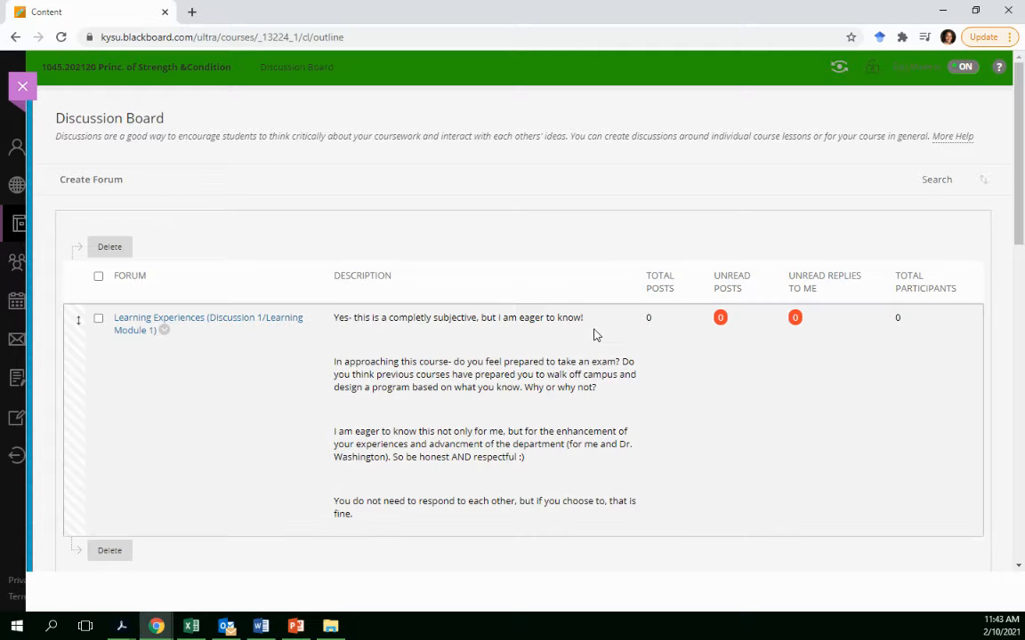
pyautogui.moveTo(594, 335)
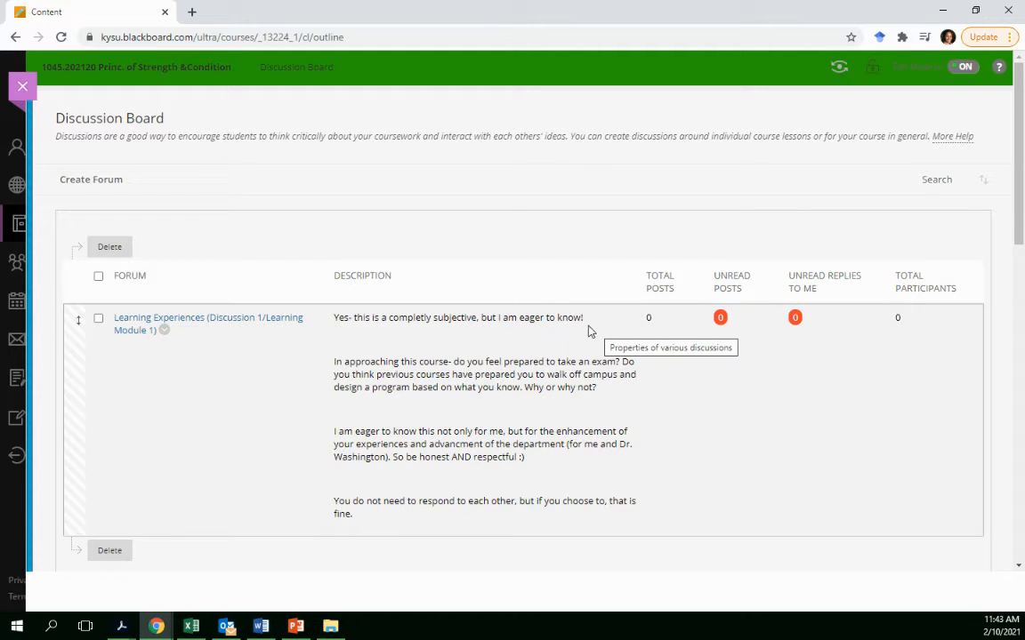
pyautogui.moveTo(412, 341)
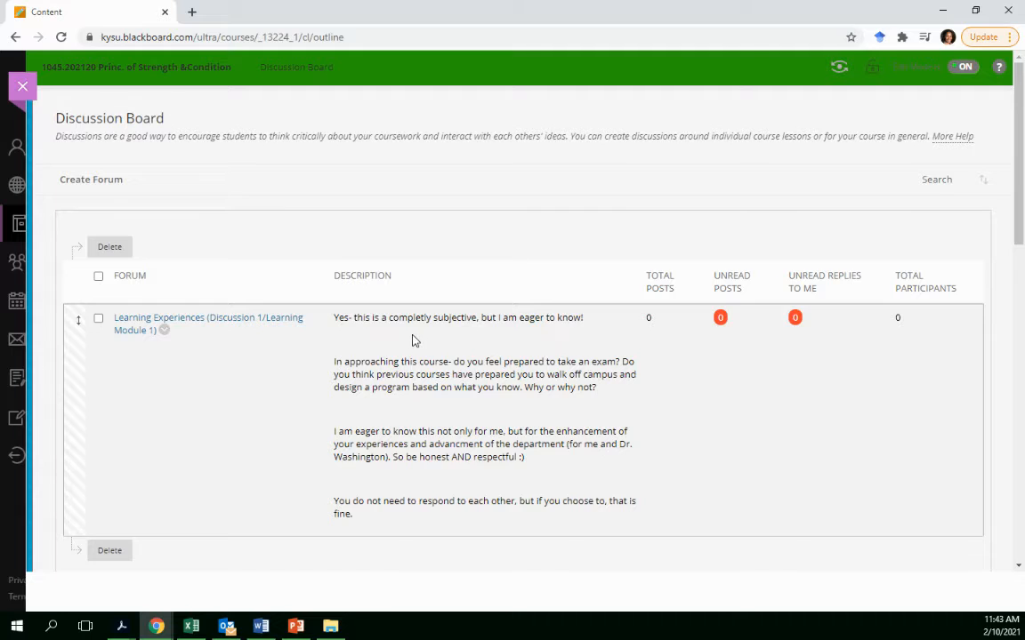
pyautogui.moveTo(413, 341)
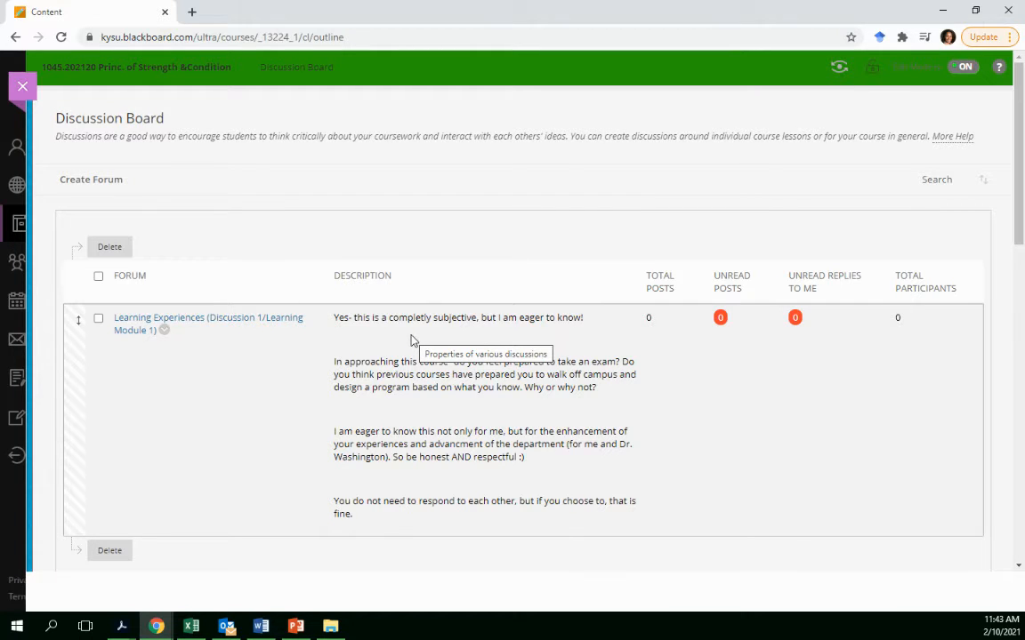
pyautogui.moveTo(420, 365)
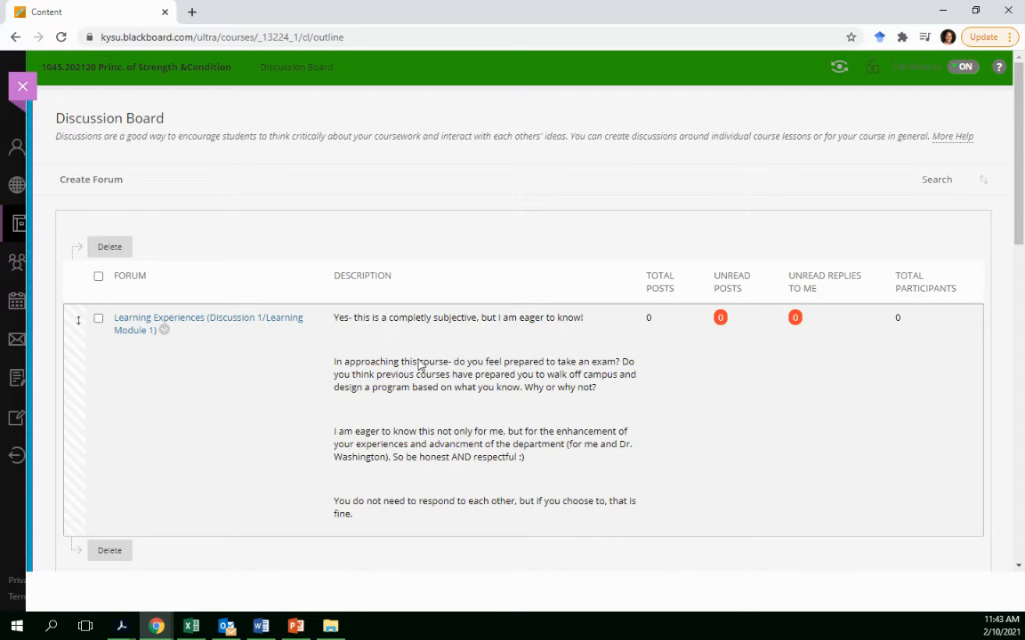
pyautogui.moveTo(419, 419)
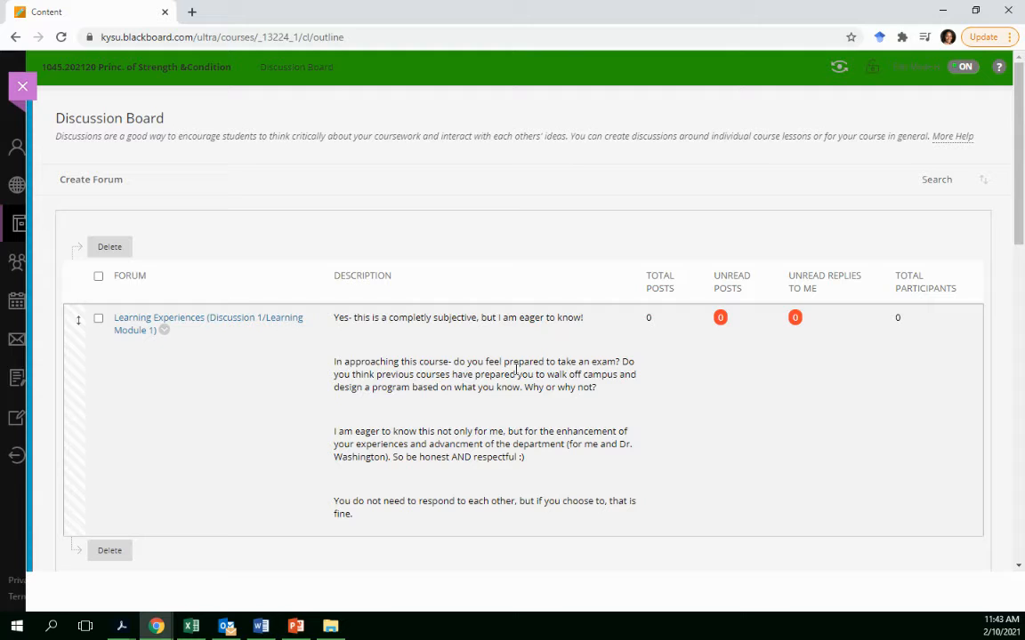
pyautogui.moveTo(514, 368)
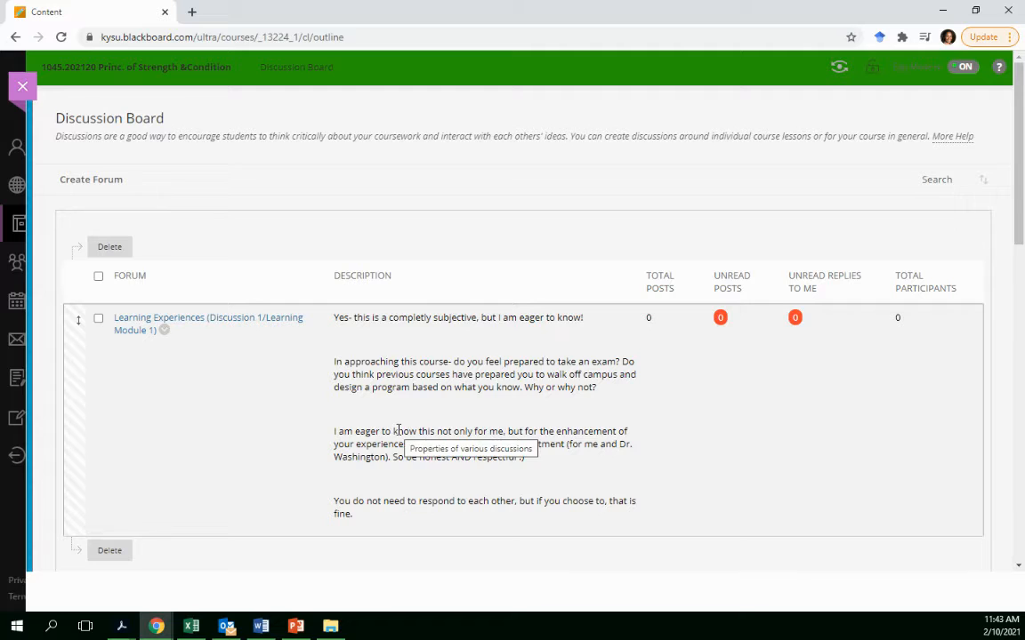
pyautogui.moveTo(374, 514)
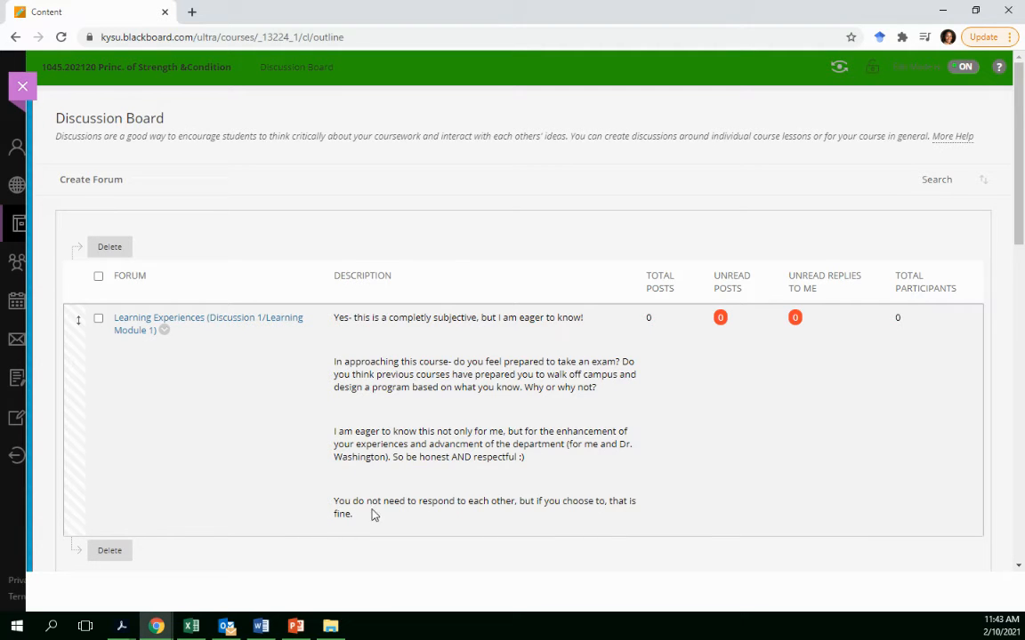
pyautogui.moveTo(377, 498)
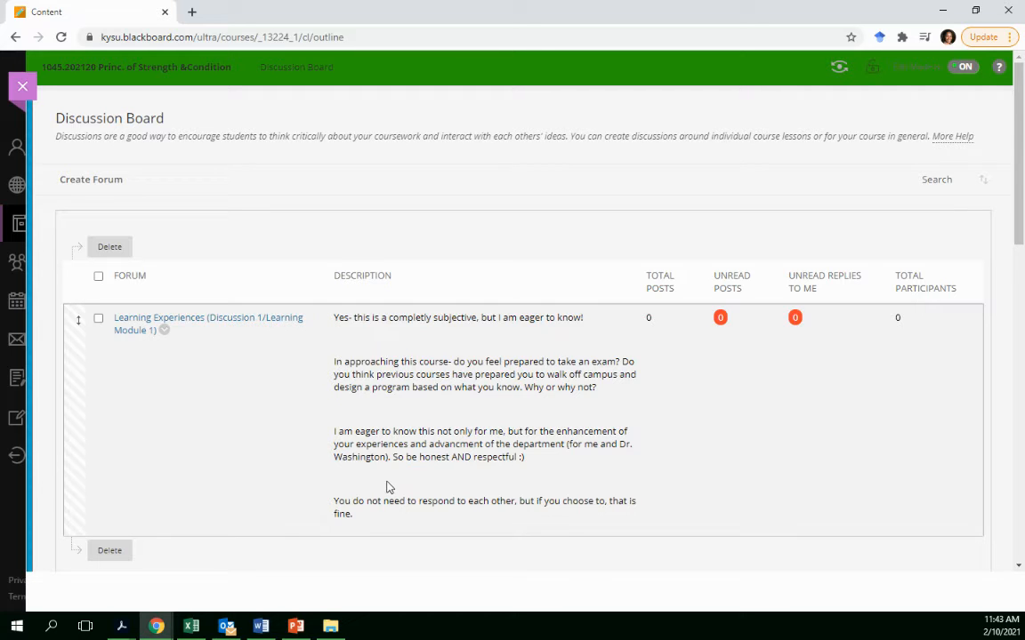
pyautogui.moveTo(391, 487)
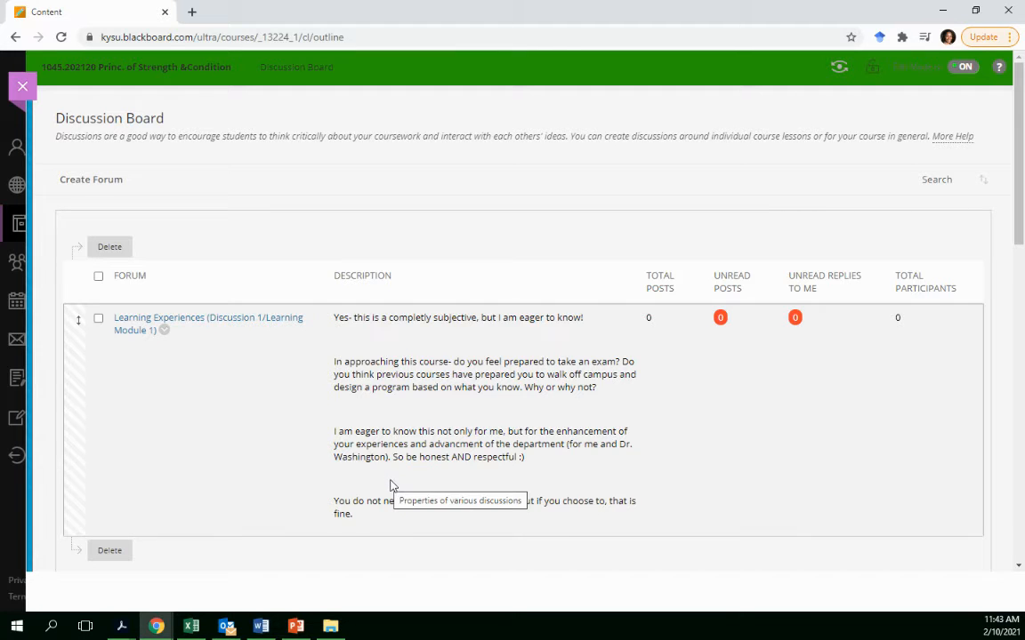
pyautogui.moveTo(363, 410)
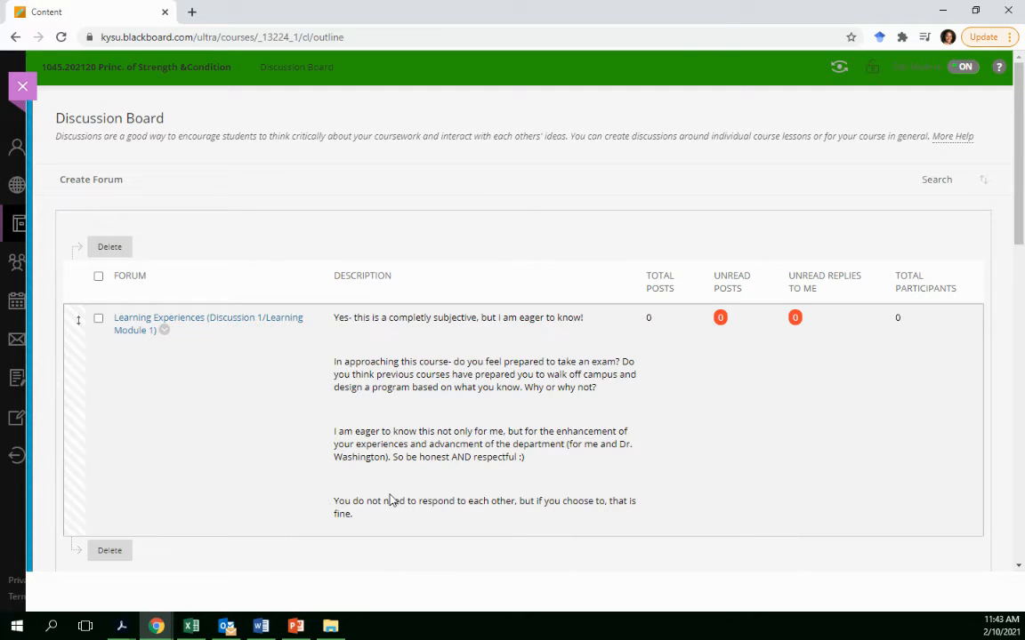
pyautogui.moveTo(366, 487)
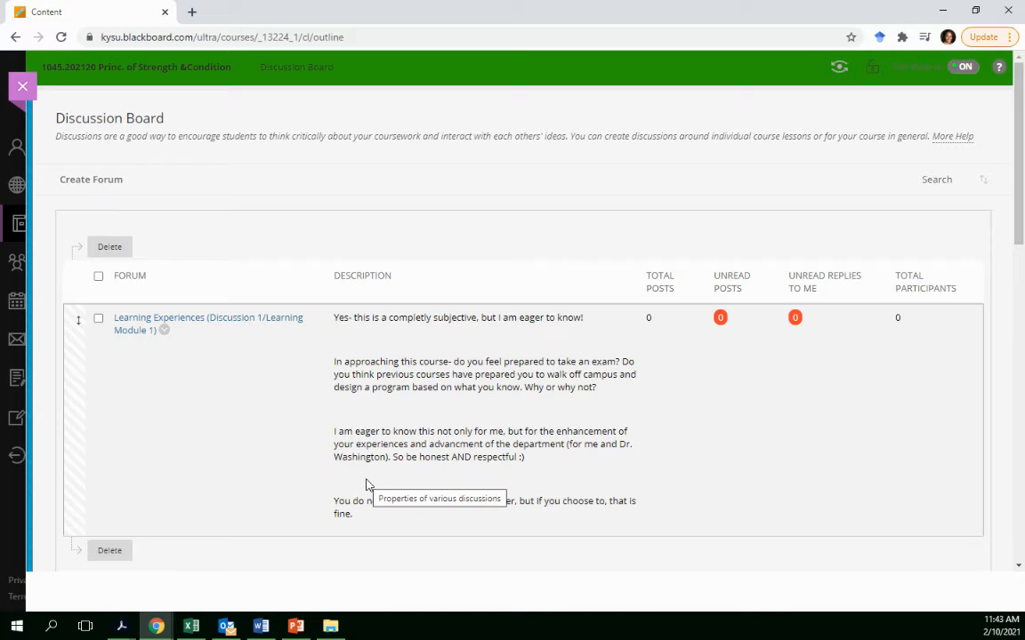
pyautogui.moveTo(466, 438)
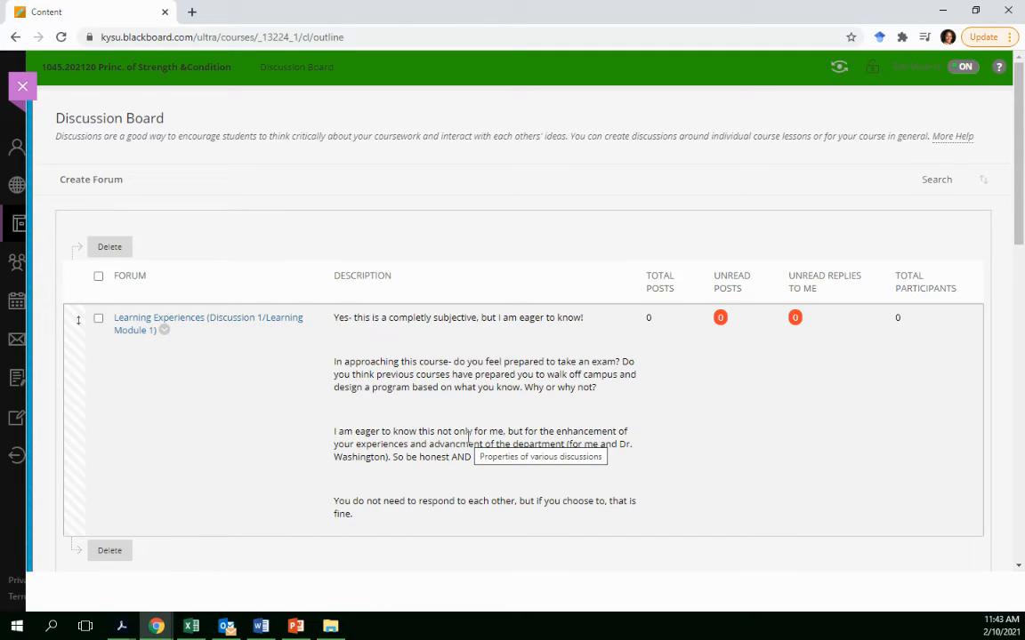
pyautogui.moveTo(418, 427)
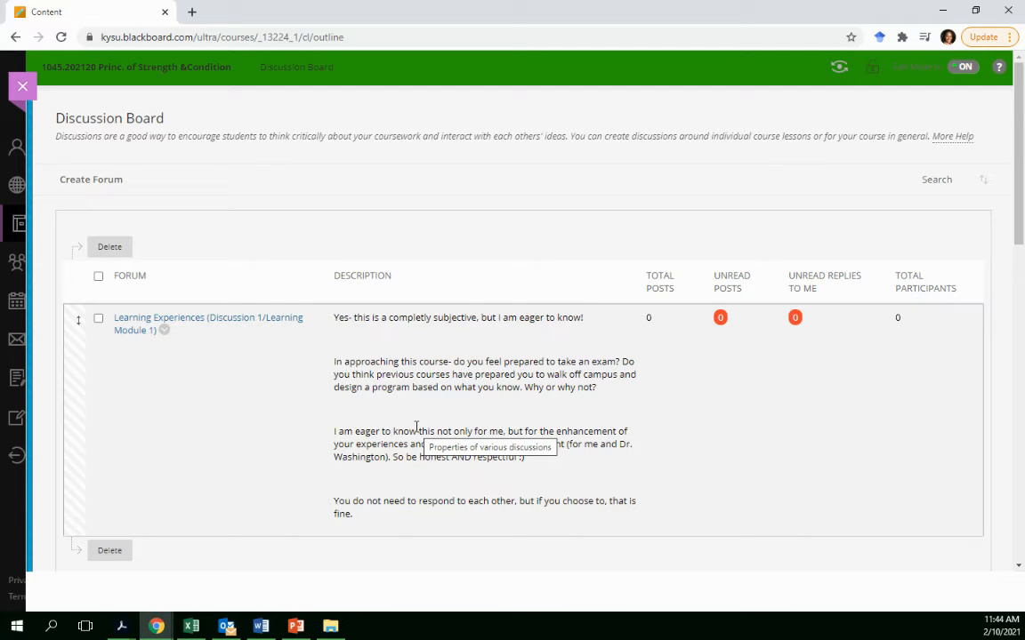
pyautogui.moveTo(394, 517)
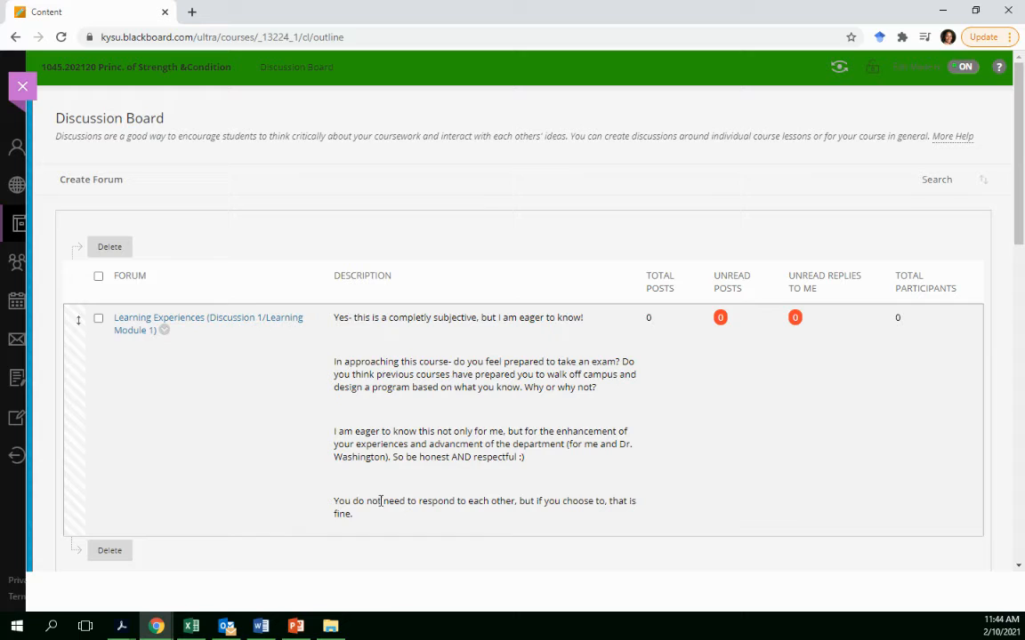
pyautogui.moveTo(534, 427)
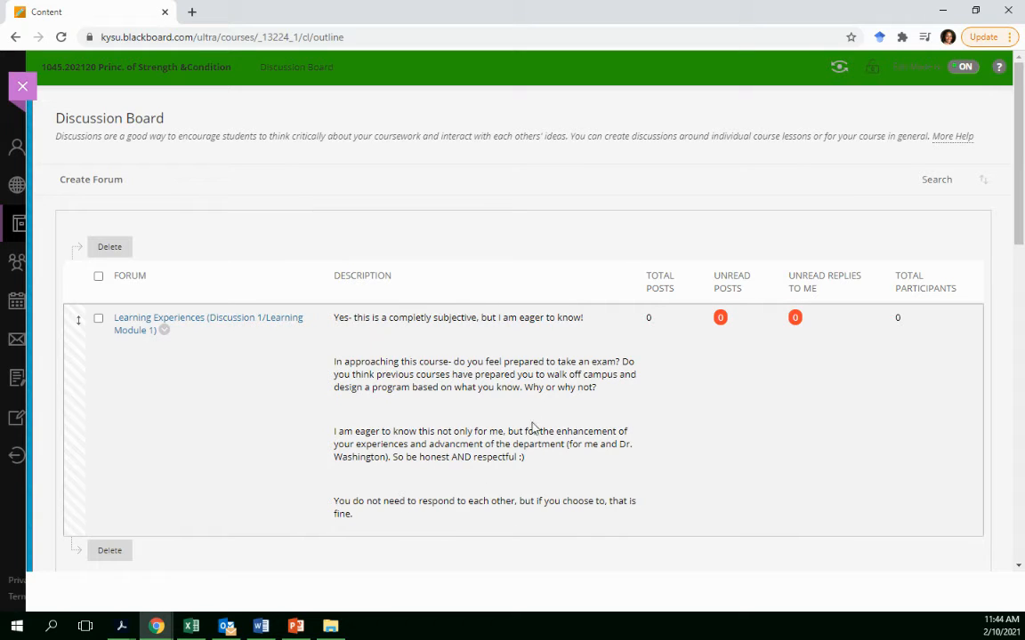
pyautogui.moveTo(340, 500)
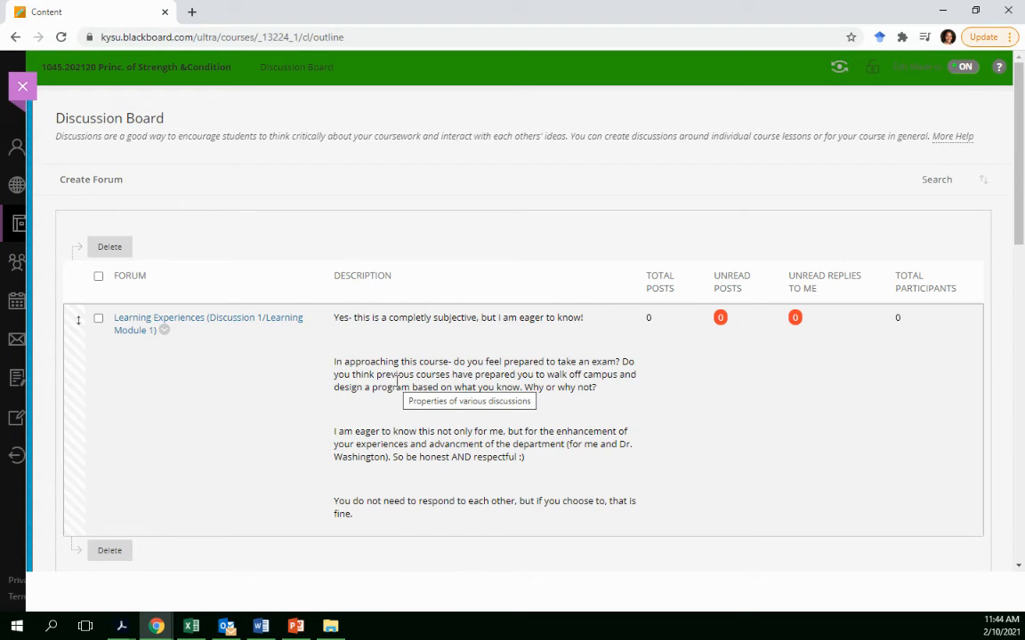
pyautogui.moveTo(335, 368)
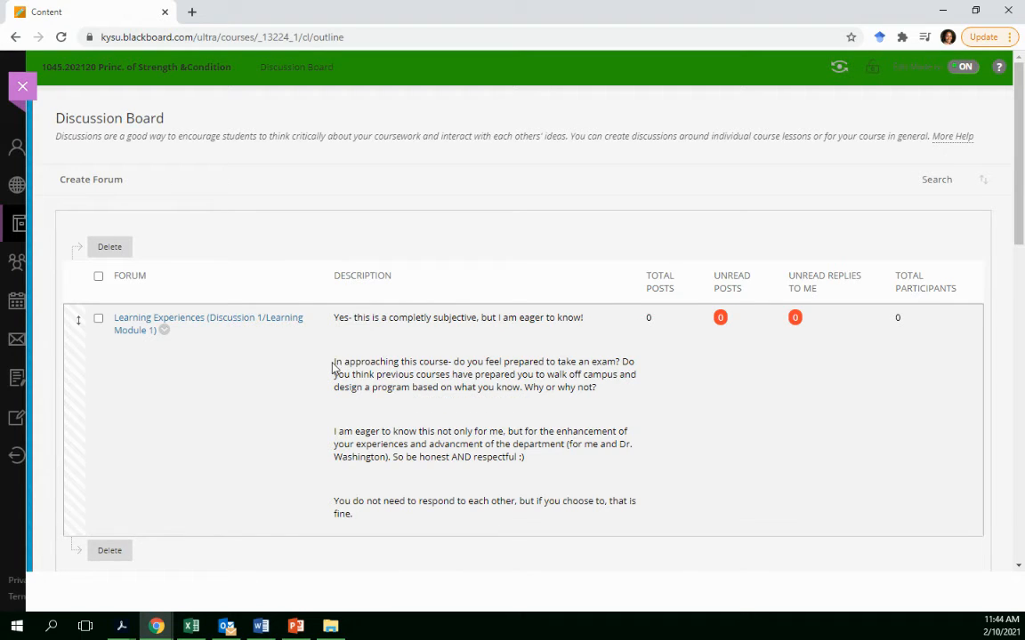
pyautogui.moveTo(371, 477)
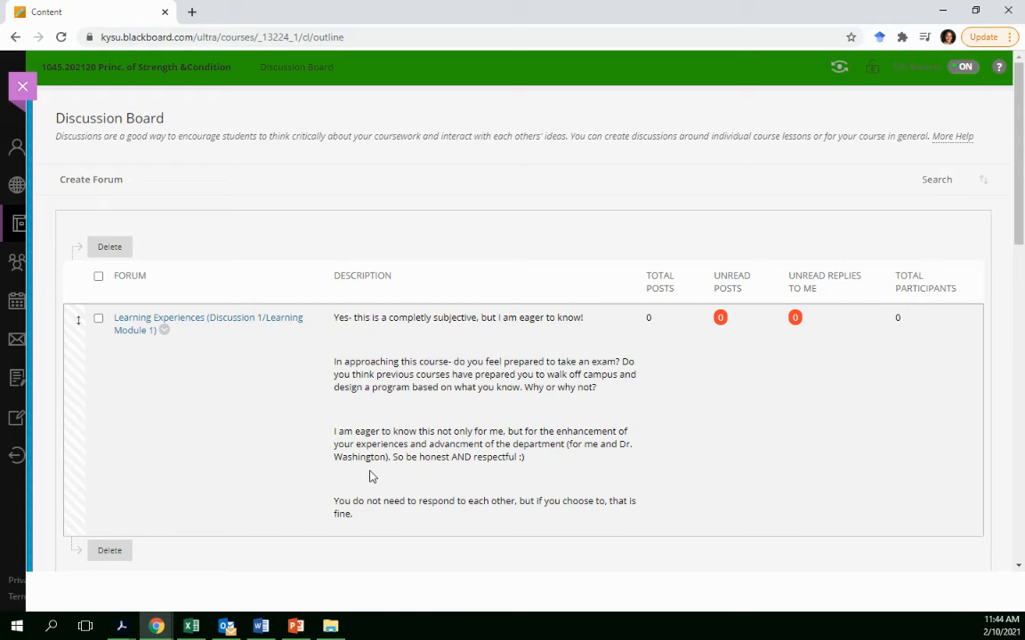
pyautogui.moveTo(480, 477)
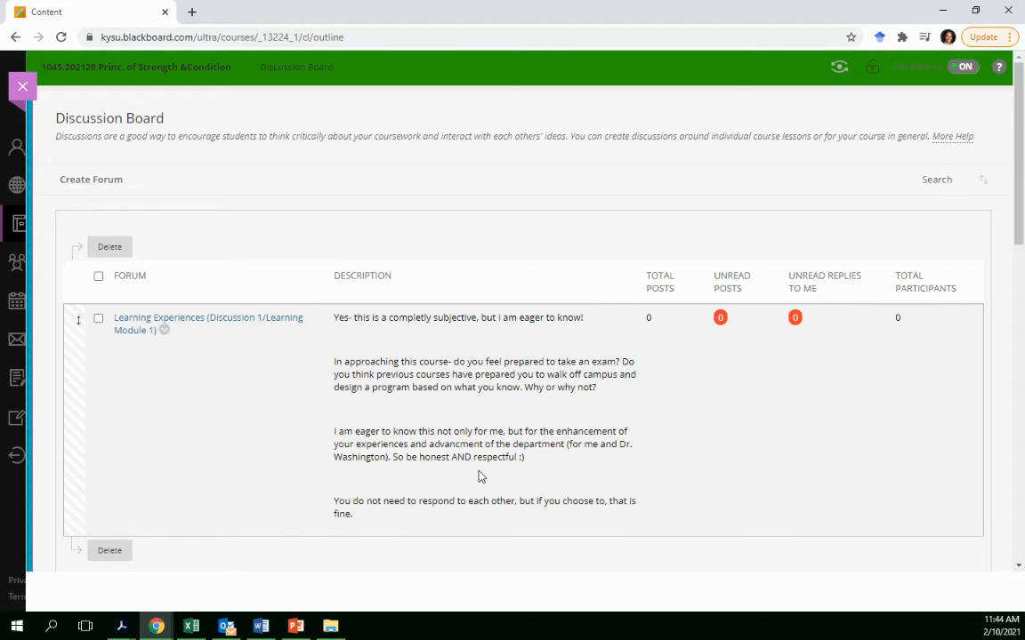
pyautogui.moveTo(480, 473)
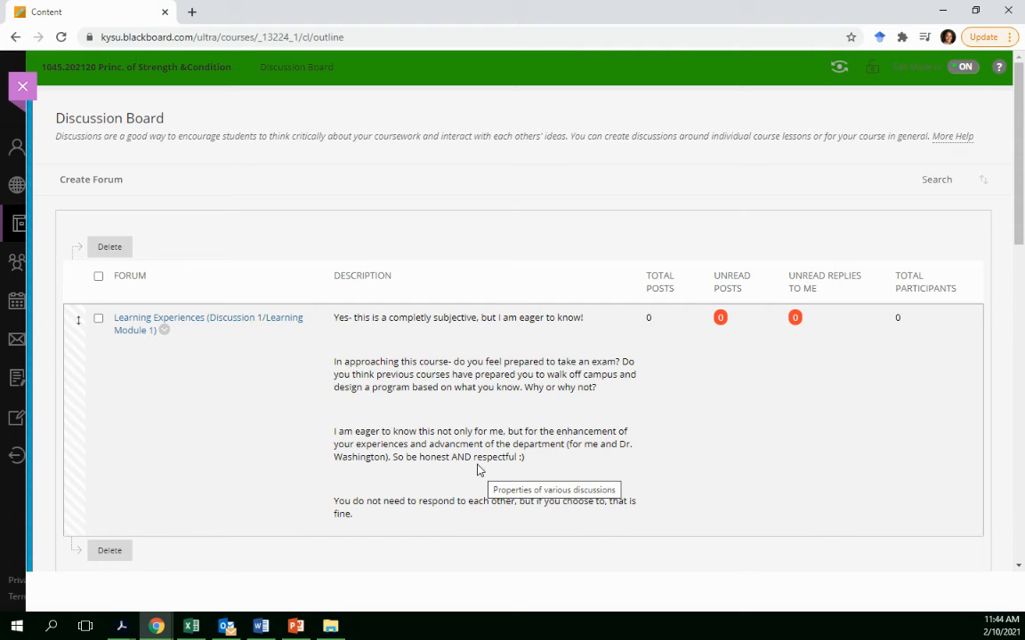
pyautogui.moveTo(341, 413)
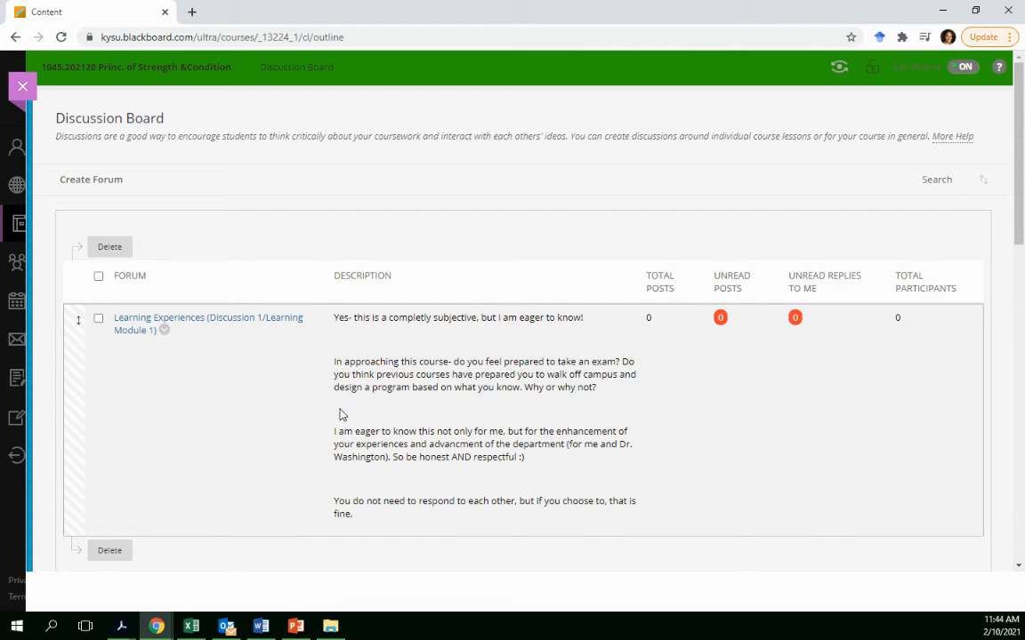
pyautogui.moveTo(549, 421)
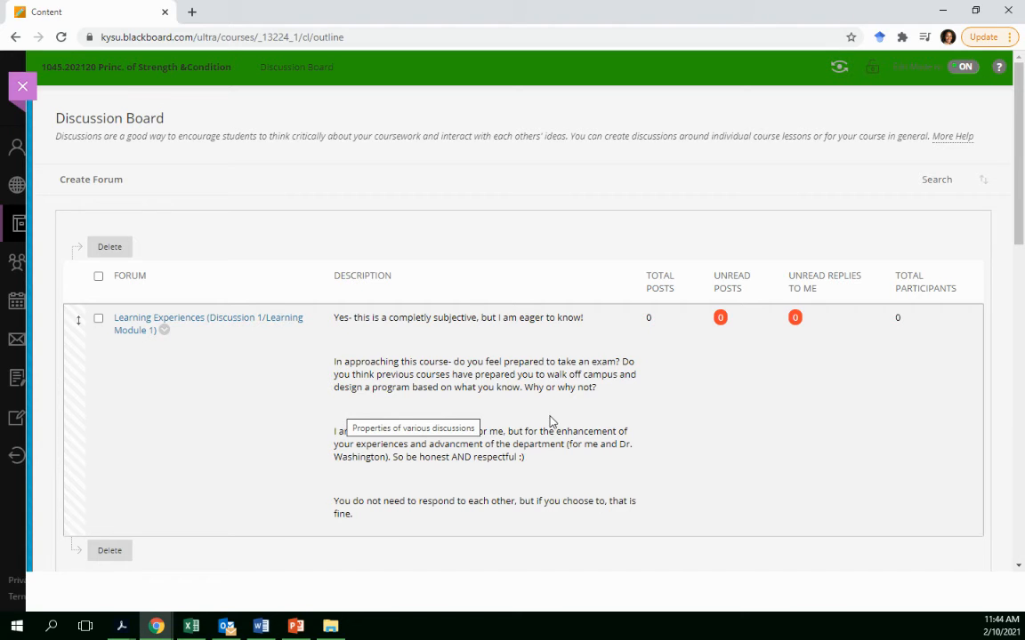
pyautogui.moveTo(530, 418)
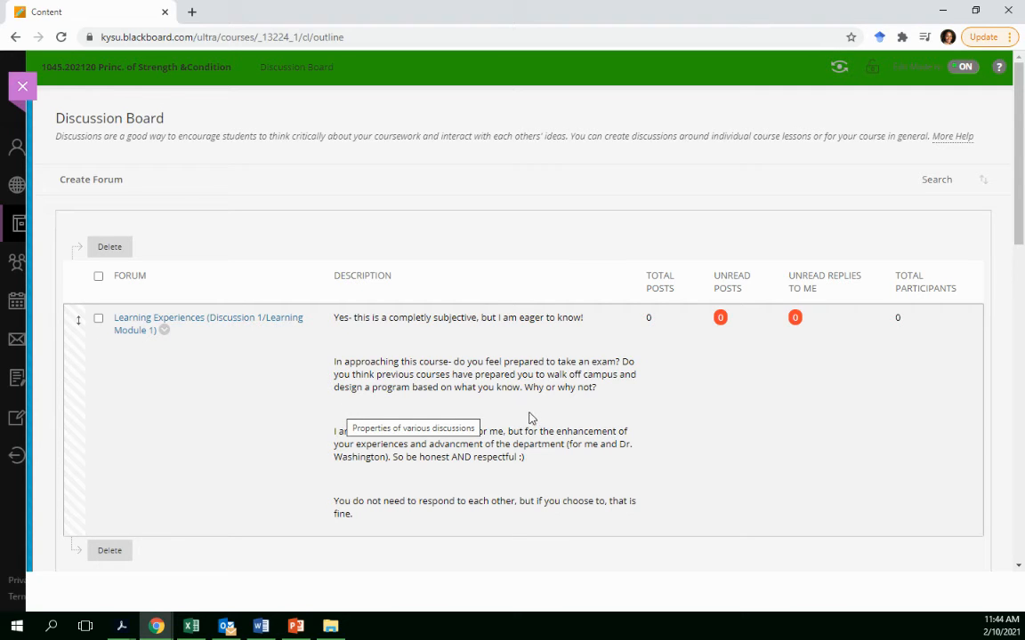
pyautogui.moveTo(402, 239)
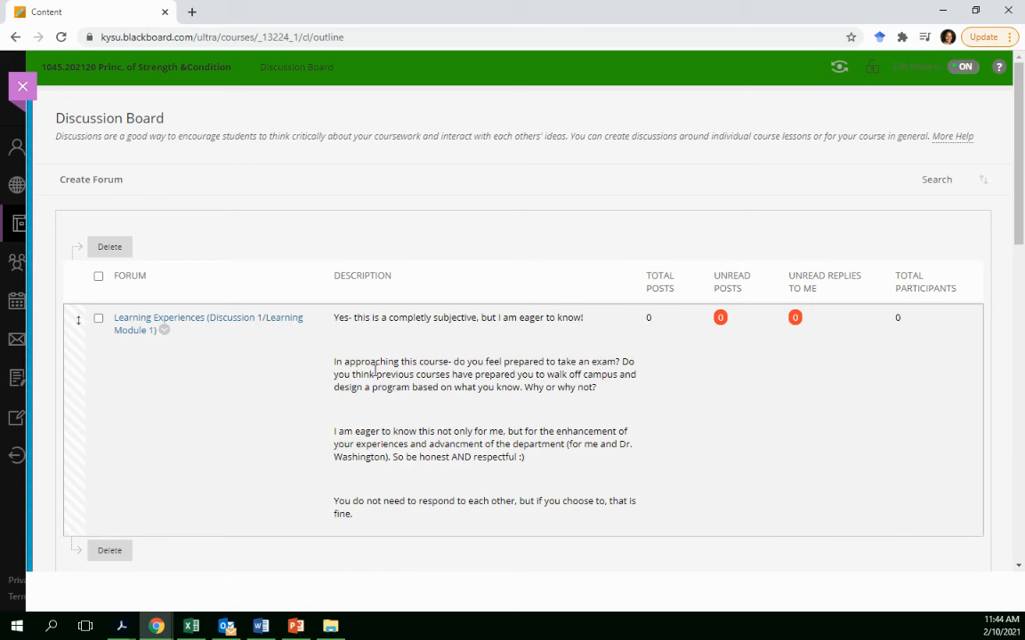
pyautogui.moveTo(377, 372)
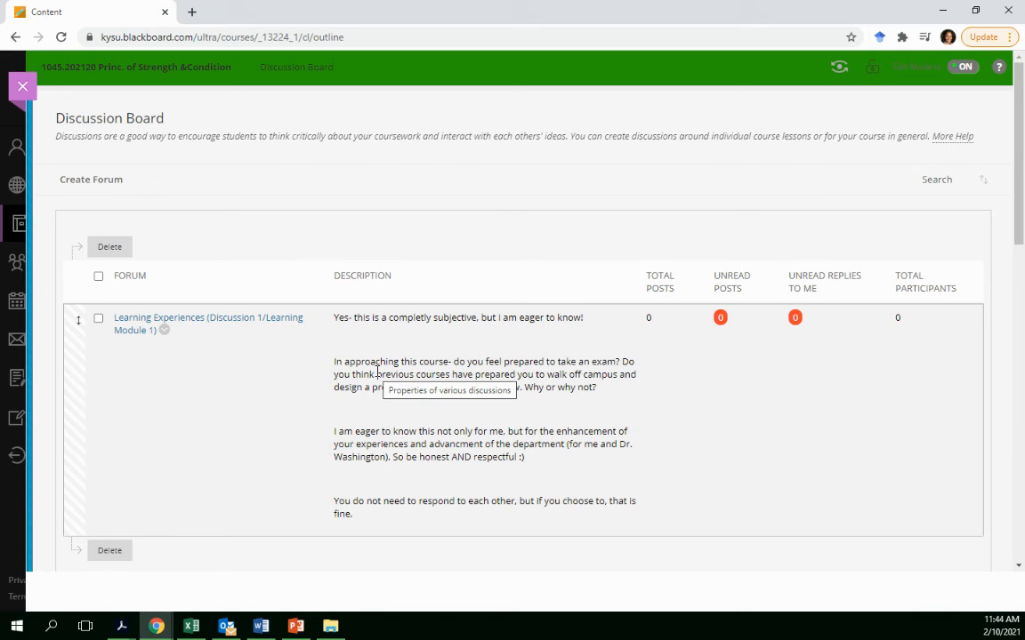
pyautogui.moveTo(370, 412)
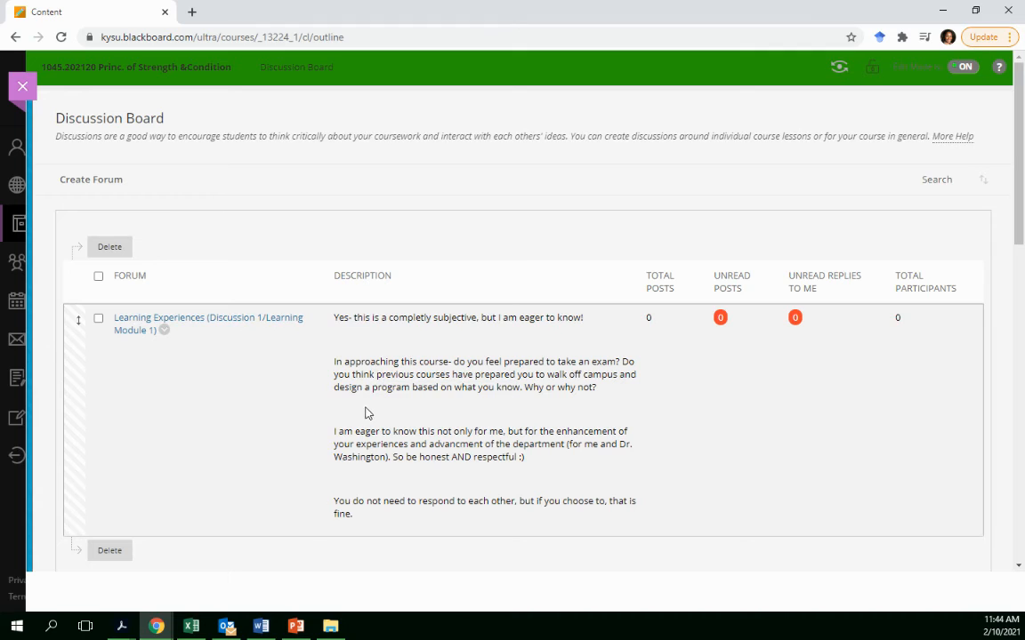
pyautogui.moveTo(374, 377)
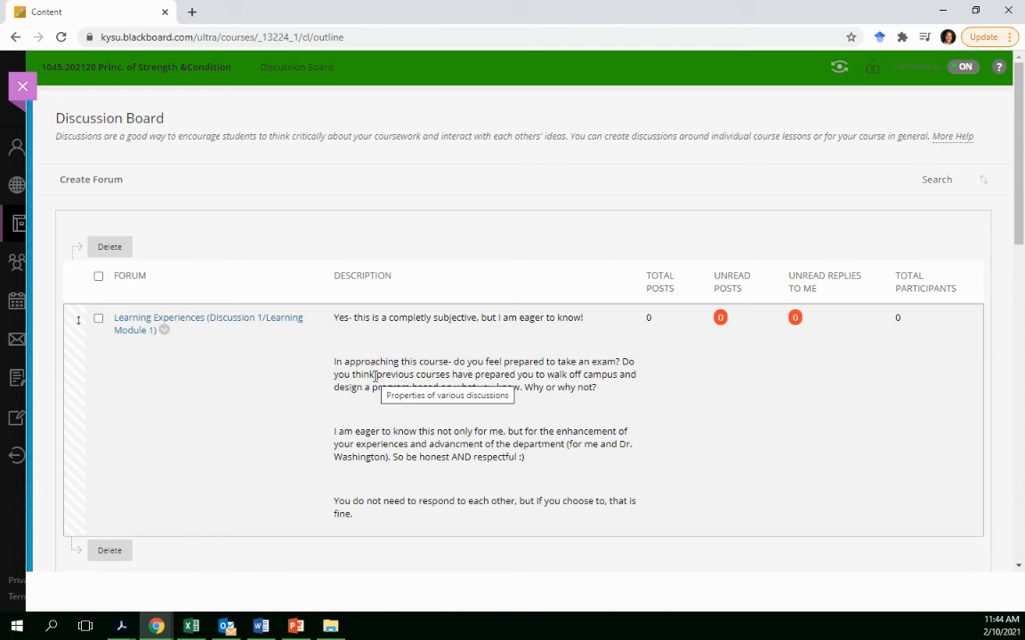
pyautogui.moveTo(512, 373)
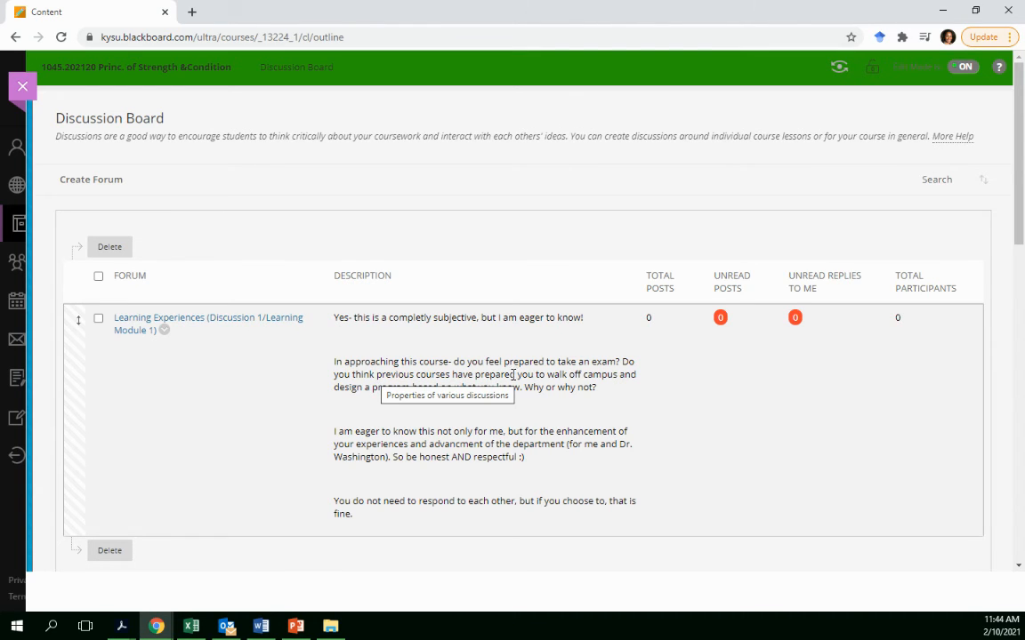
pyautogui.moveTo(395, 427)
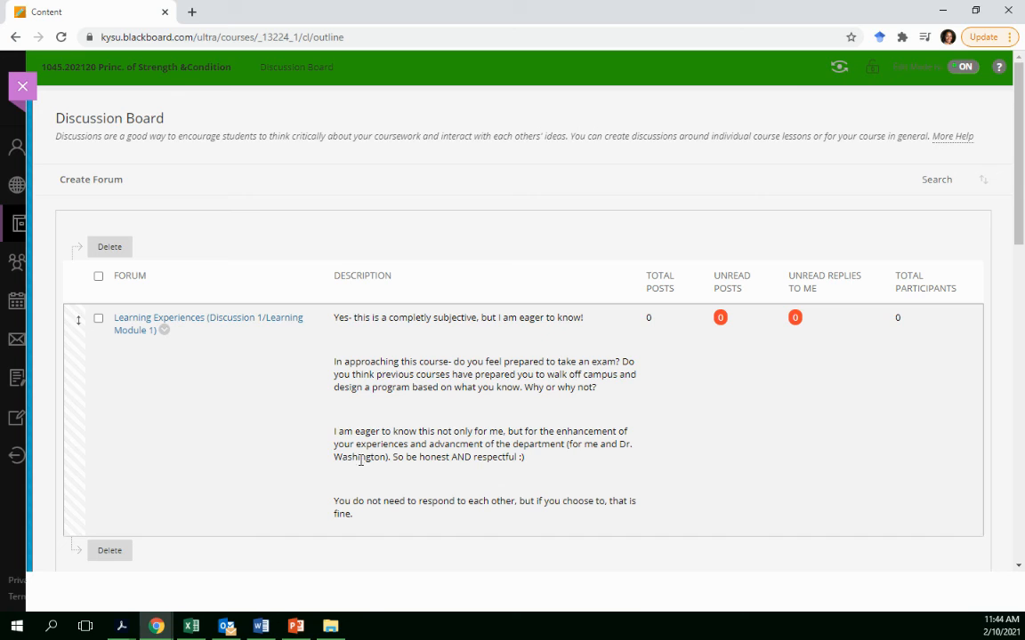
pyautogui.moveTo(305, 391)
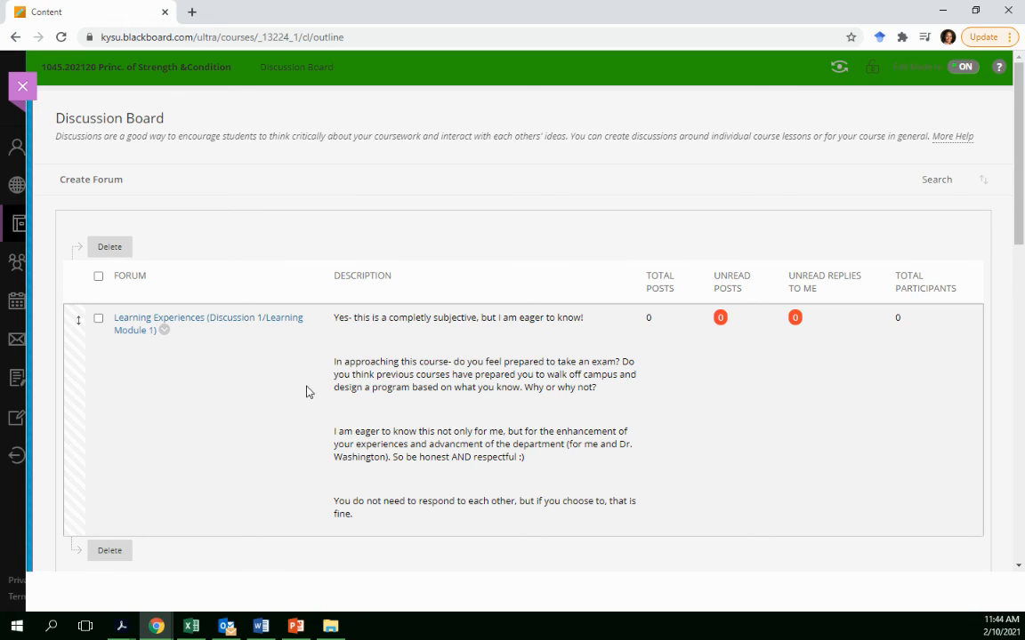
pyautogui.moveTo(335, 388)
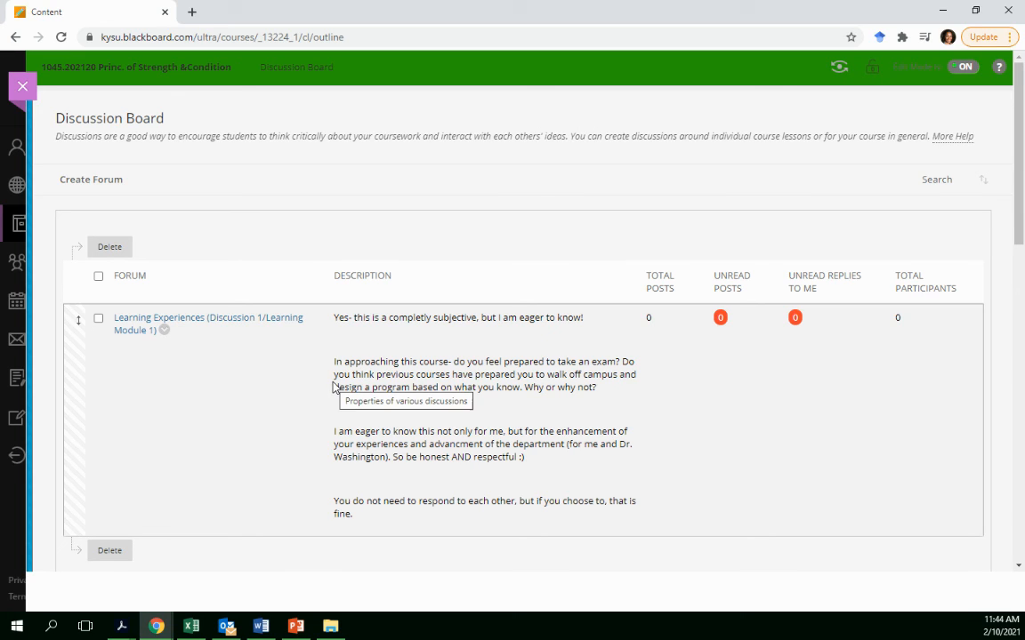
pyautogui.moveTo(415, 359)
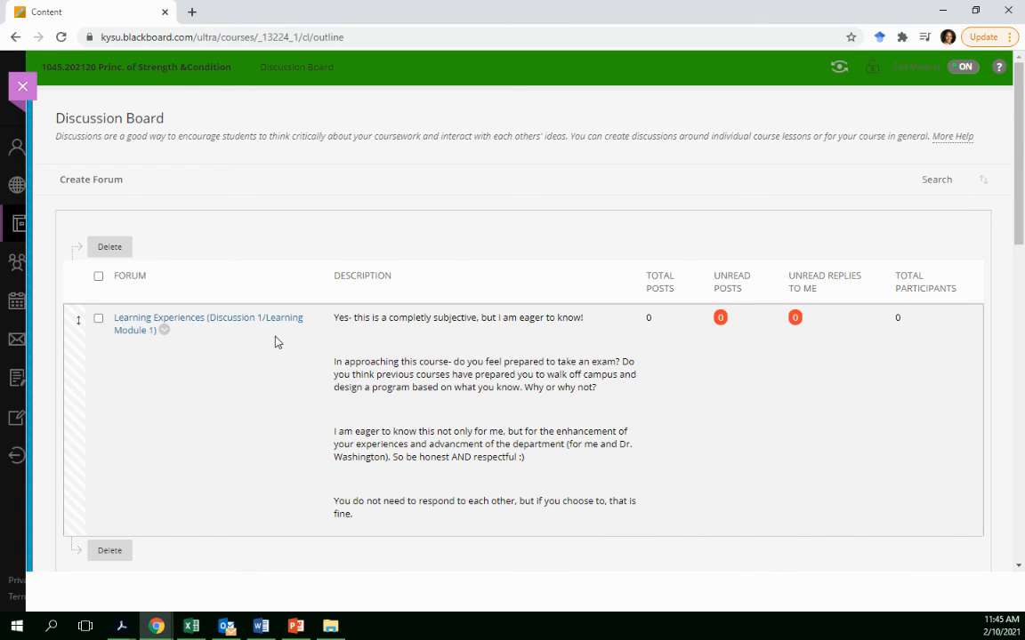
pyautogui.moveTo(311, 356)
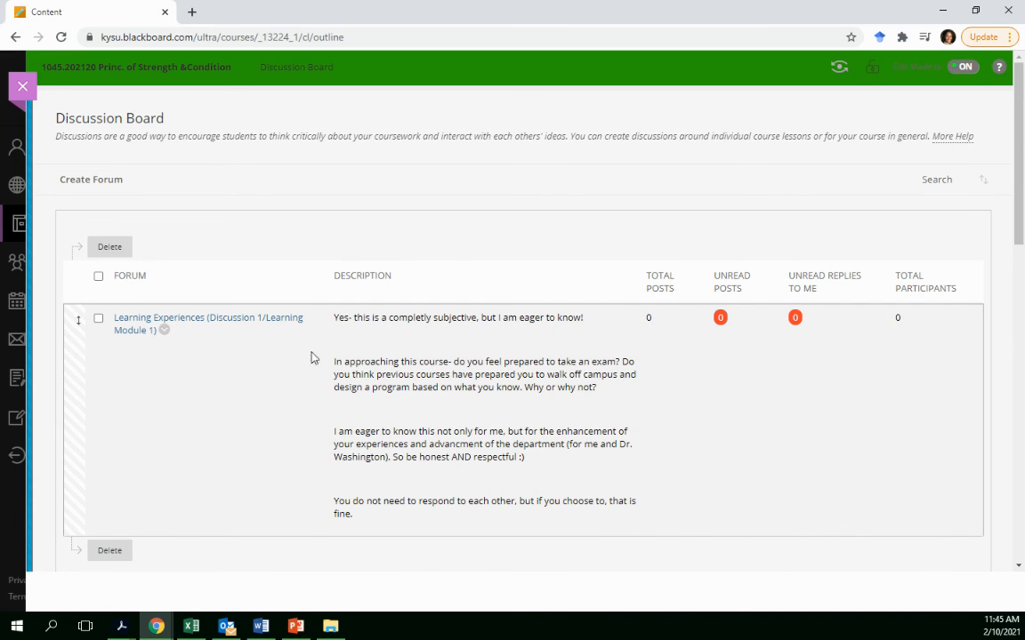
pyautogui.moveTo(299, 406)
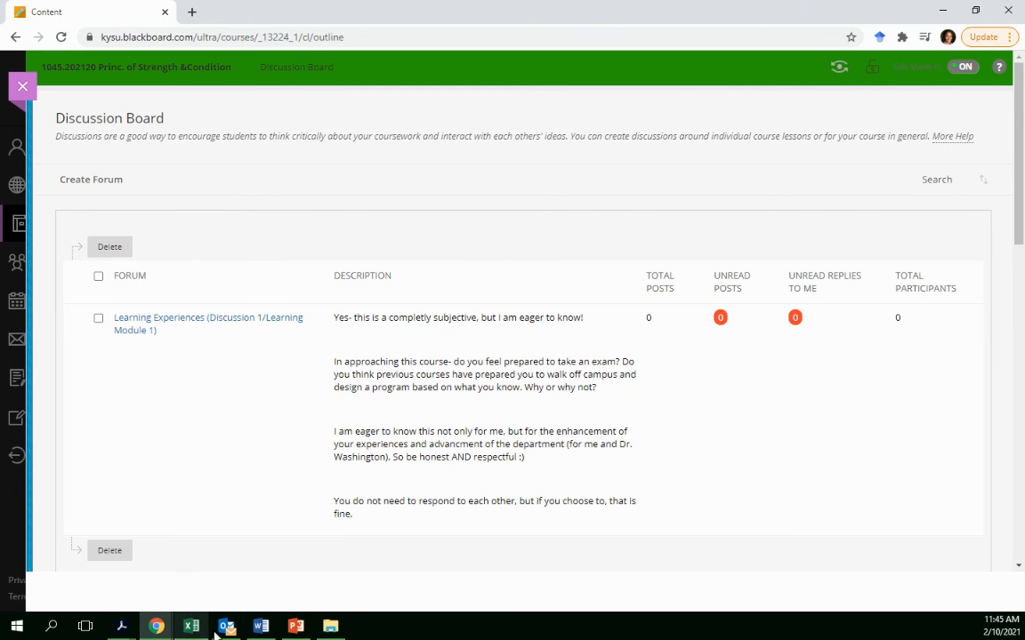
pyautogui.click(260, 626)
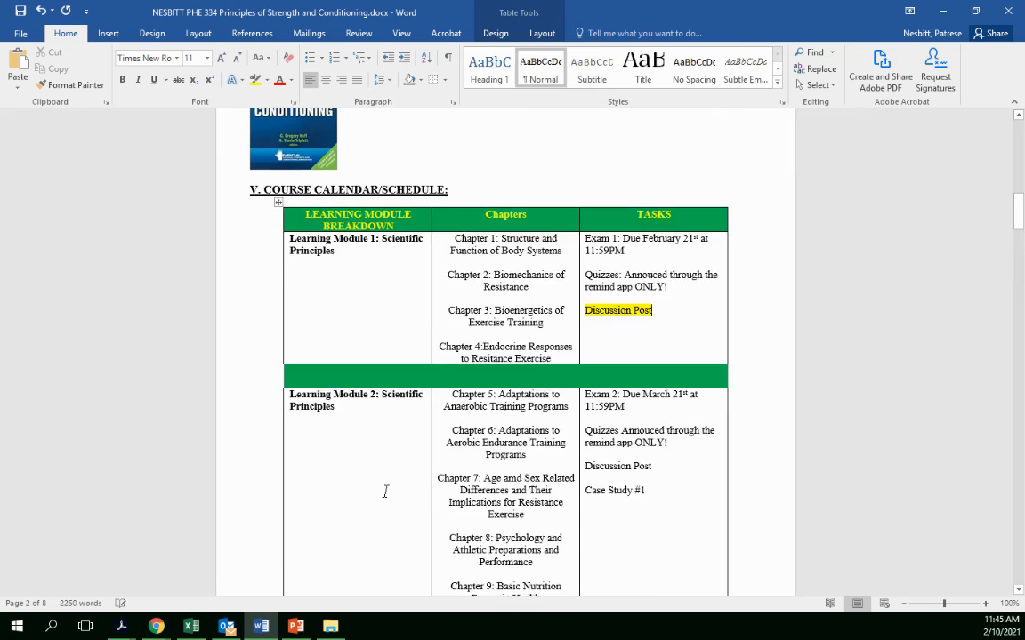
pyautogui.scroll(-3)
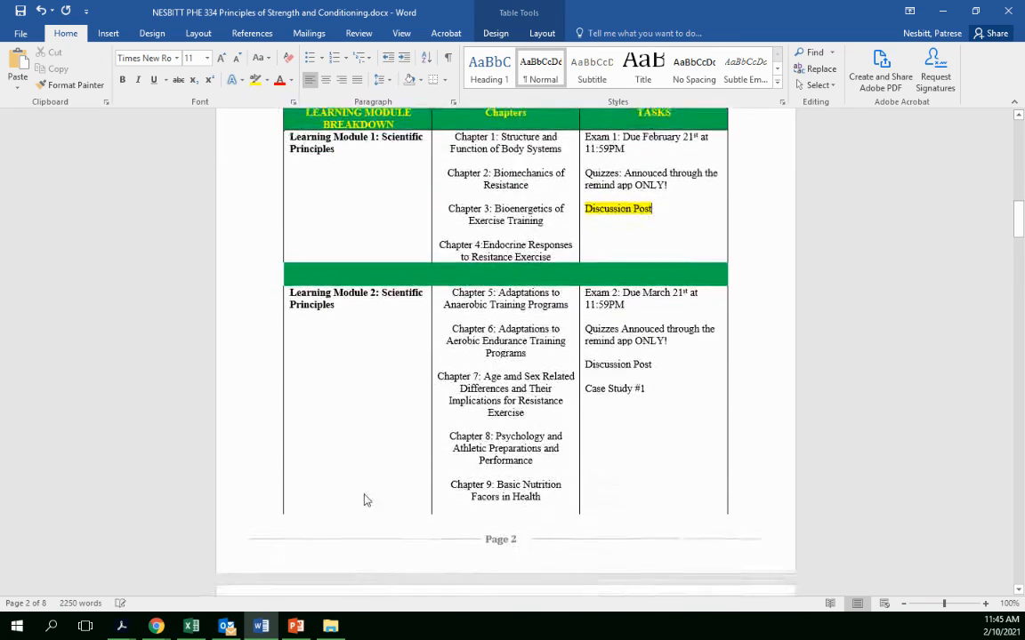